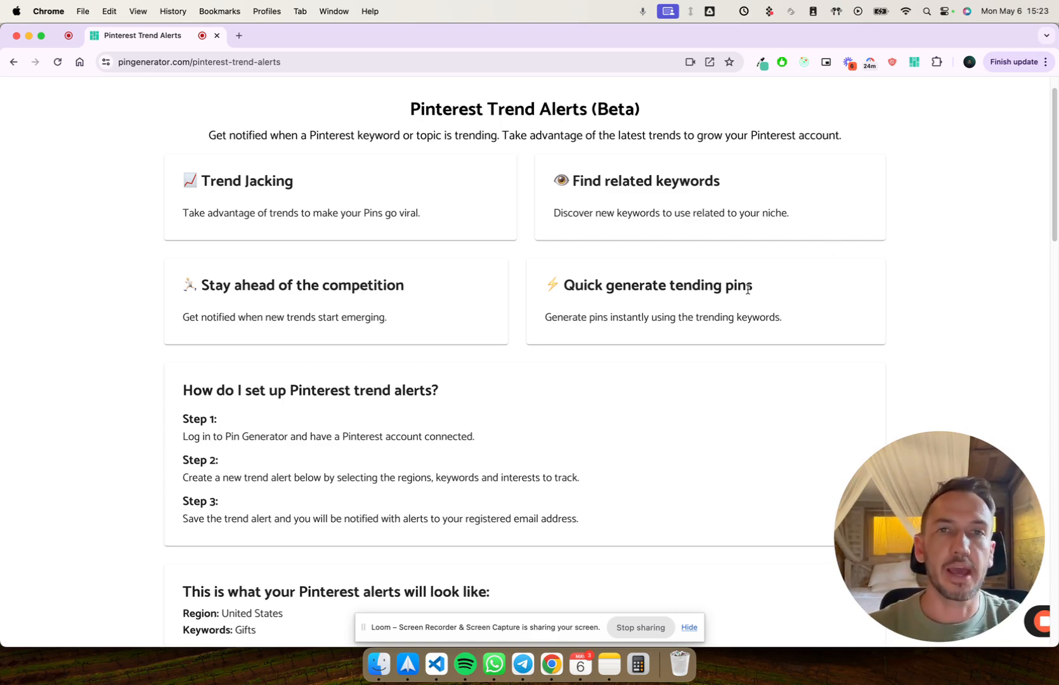
{"action": "mouse_move", "coordinate": [769, 286]}
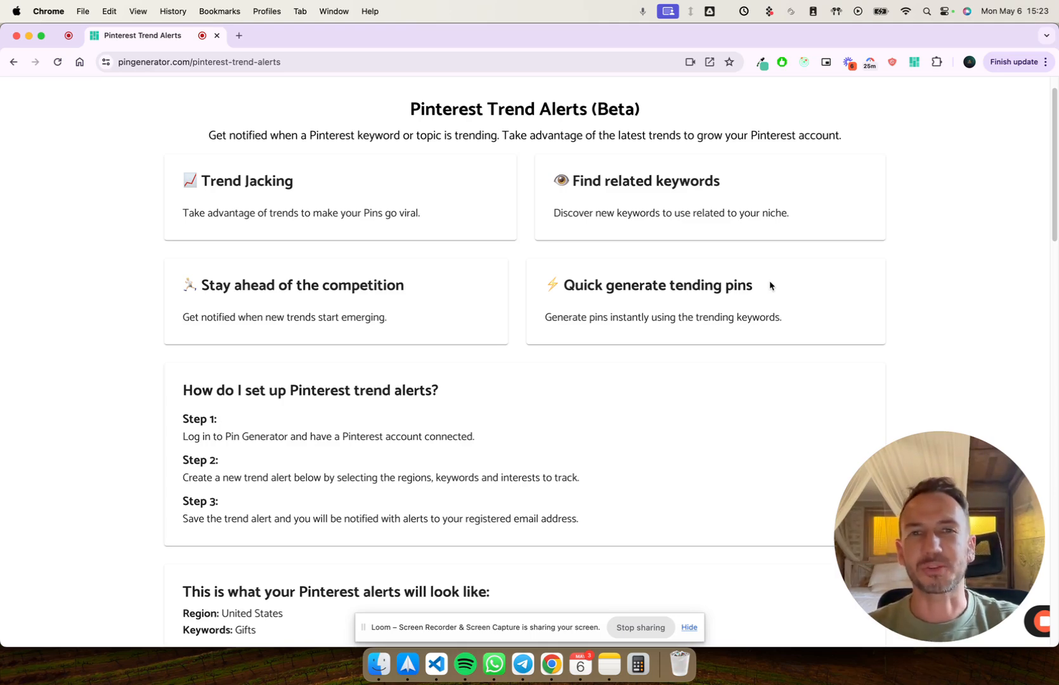
{"action": "mouse_move", "coordinate": [771, 292]}
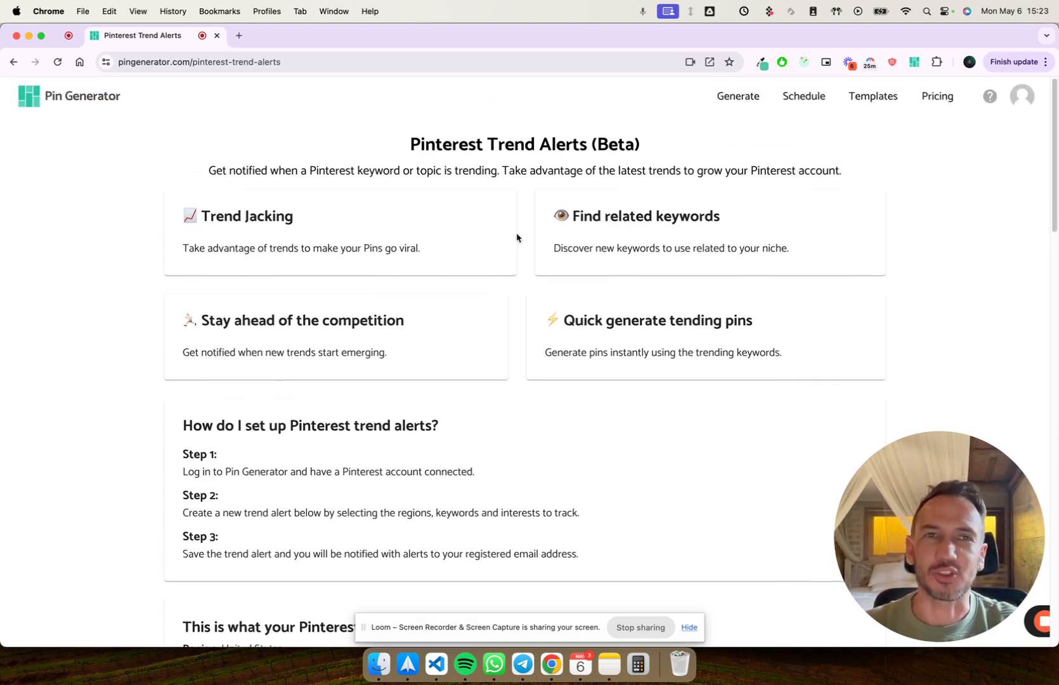
Review the Pin Generator landing page, highlighting the trending-keywords tagline and quick pin generation feature
{"action": "scroll", "scroll_direction": "down", "scroll_amount": 3}
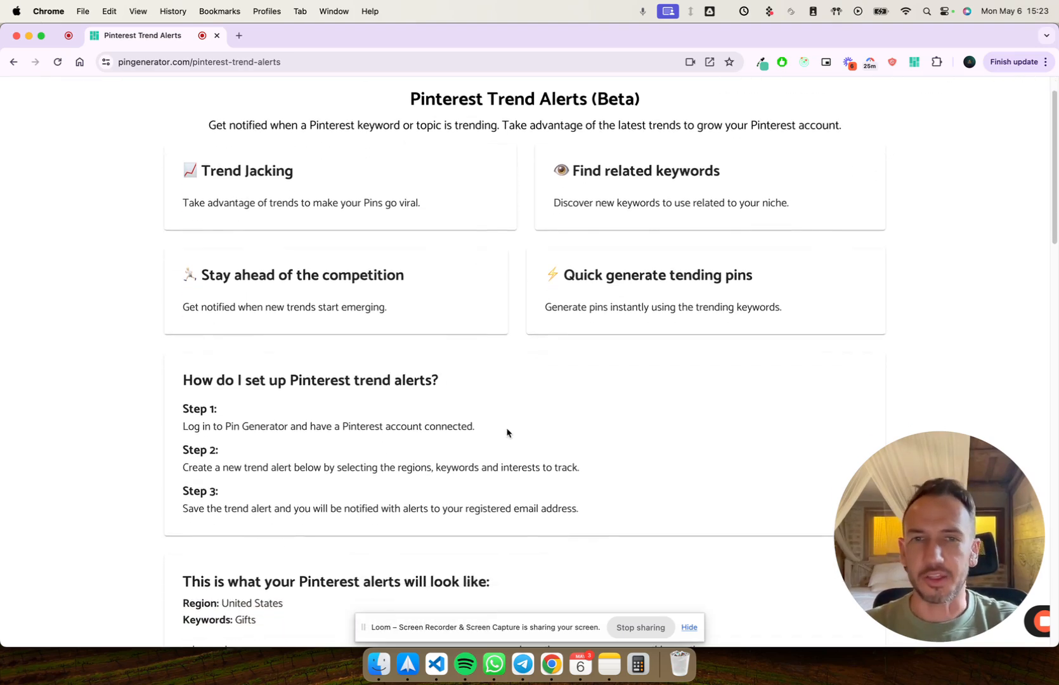
{"action": "left_click", "coordinate": [196, 61]}
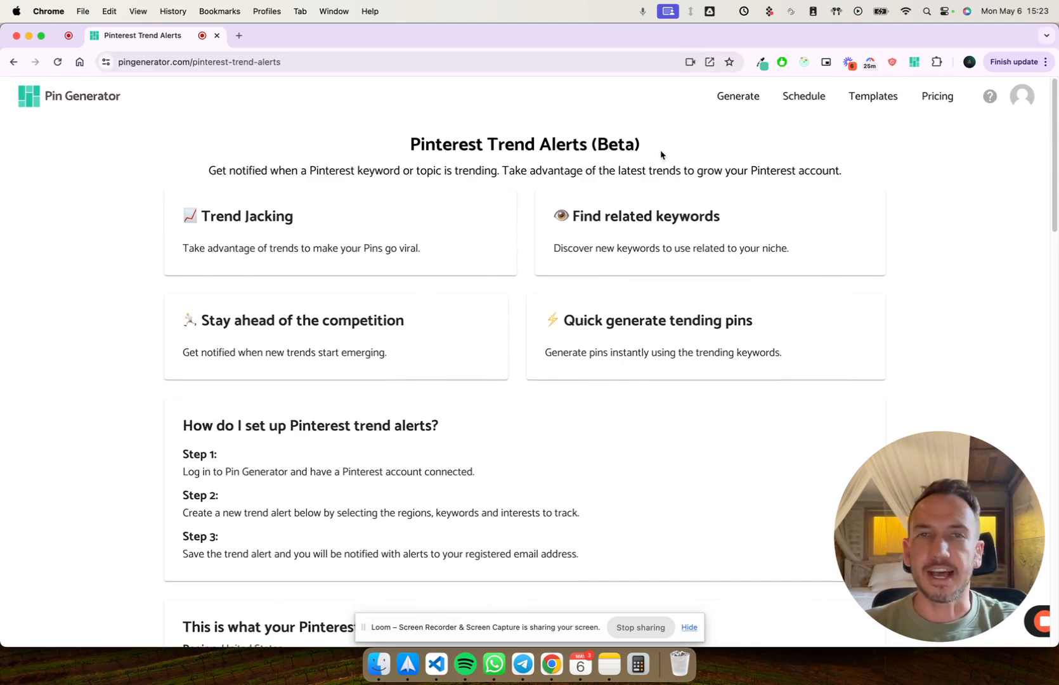
{"action": "mouse_move", "coordinate": [241, 173]}
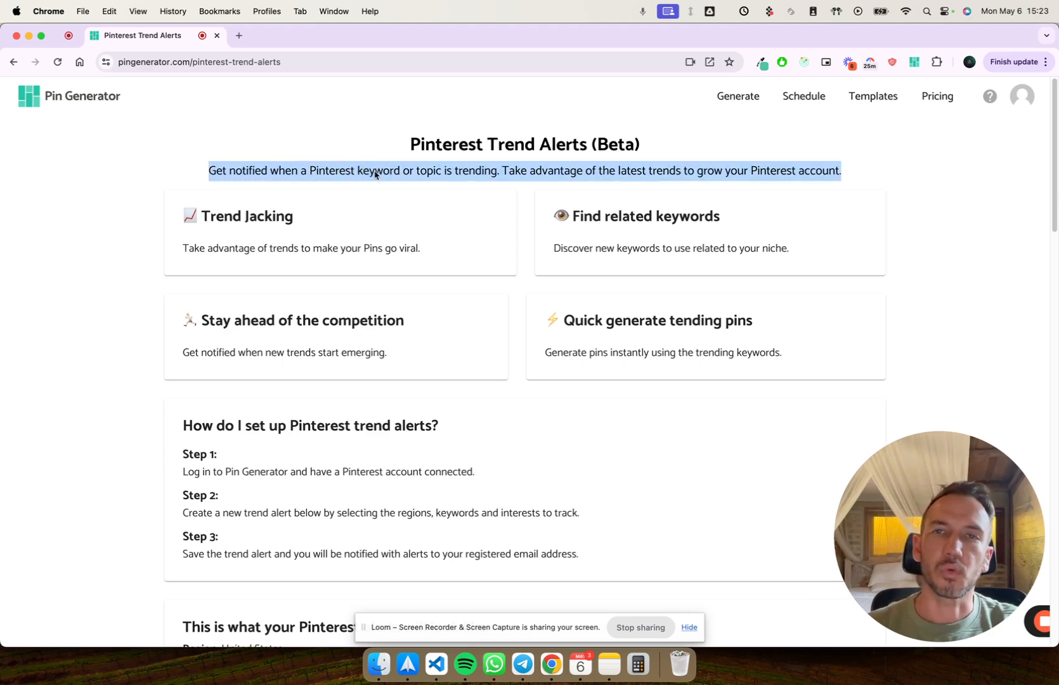
{"action": "left_click_drag", "start_coordinate": [841, 170], "coordinate": [495, 169]}
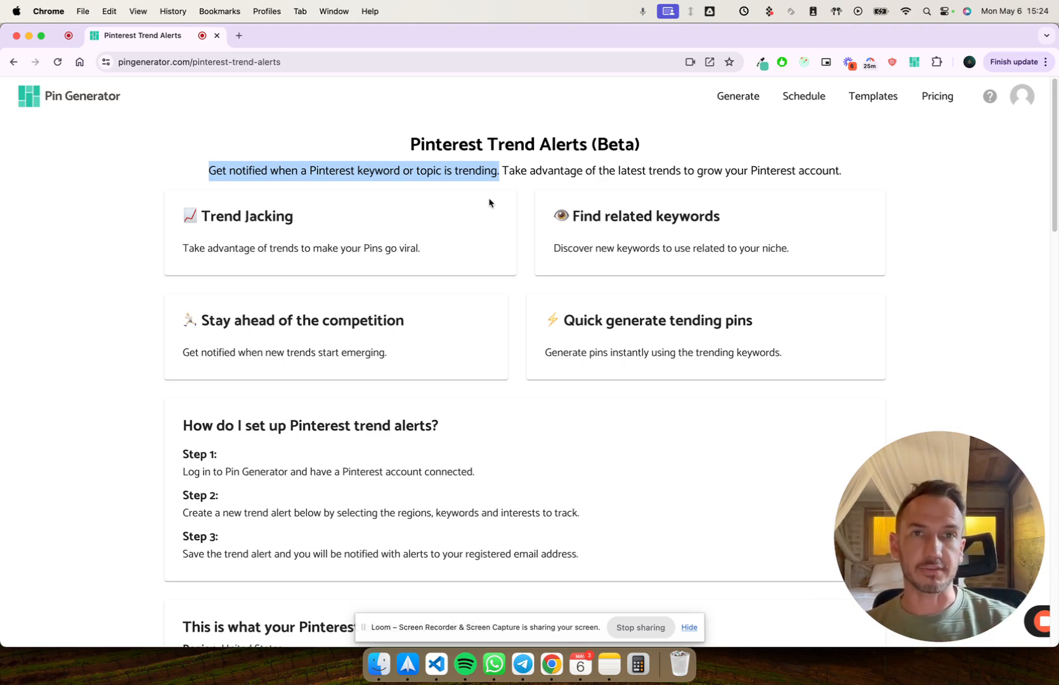
{"action": "mouse_move", "coordinate": [563, 158]}
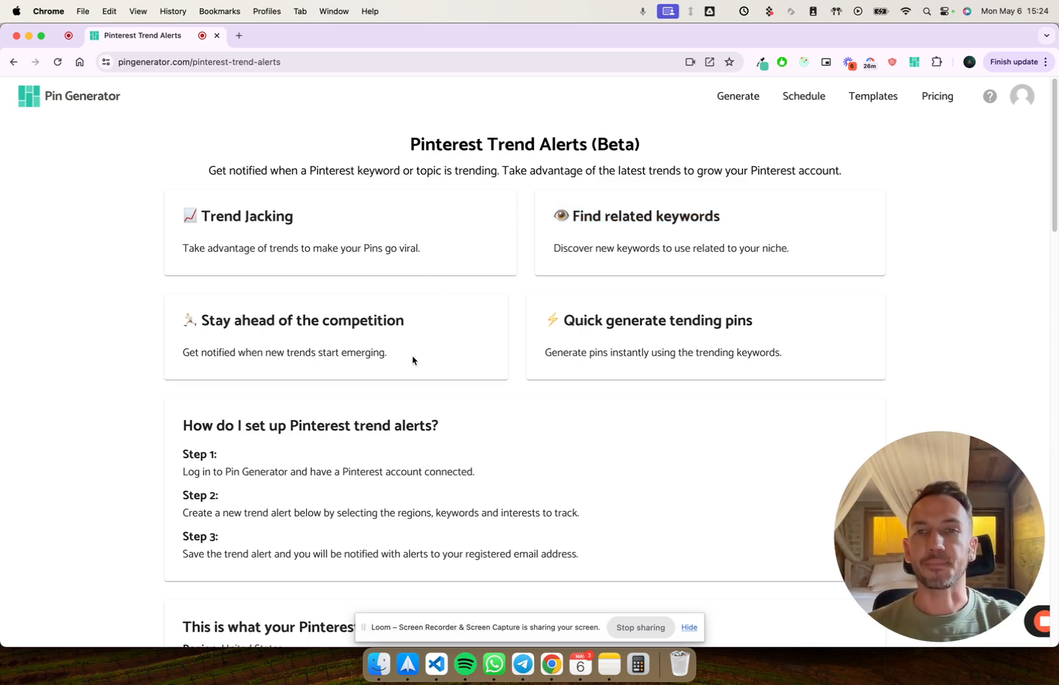
{"action": "left_click_drag", "start_coordinate": [182, 320], "coordinate": [388, 351]}
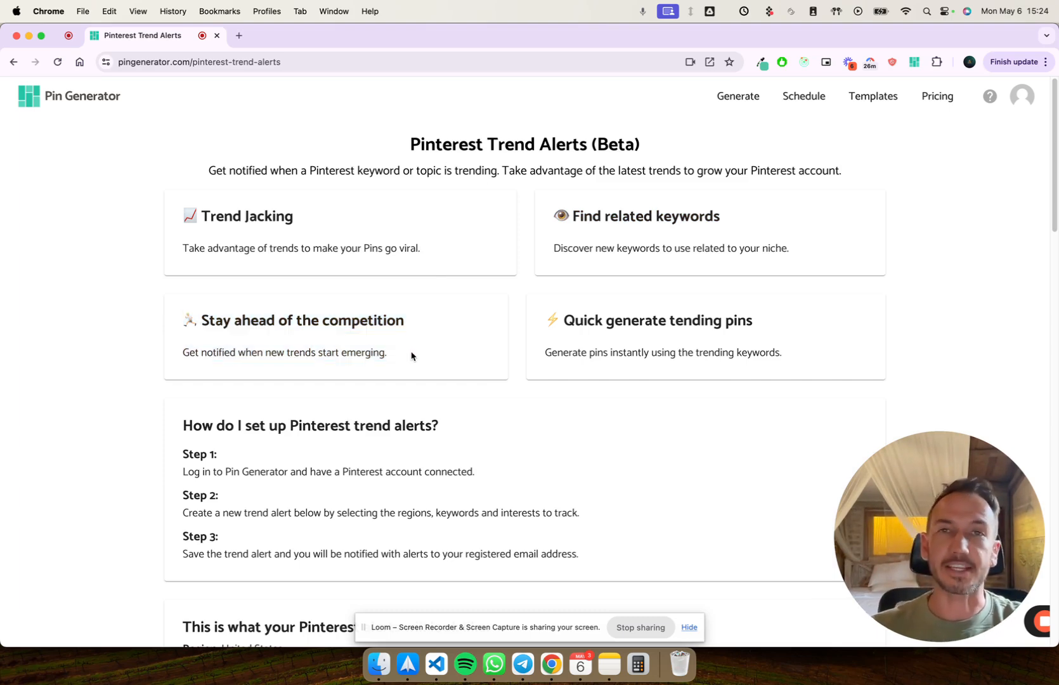
{"action": "mouse_move", "coordinate": [809, 366]}
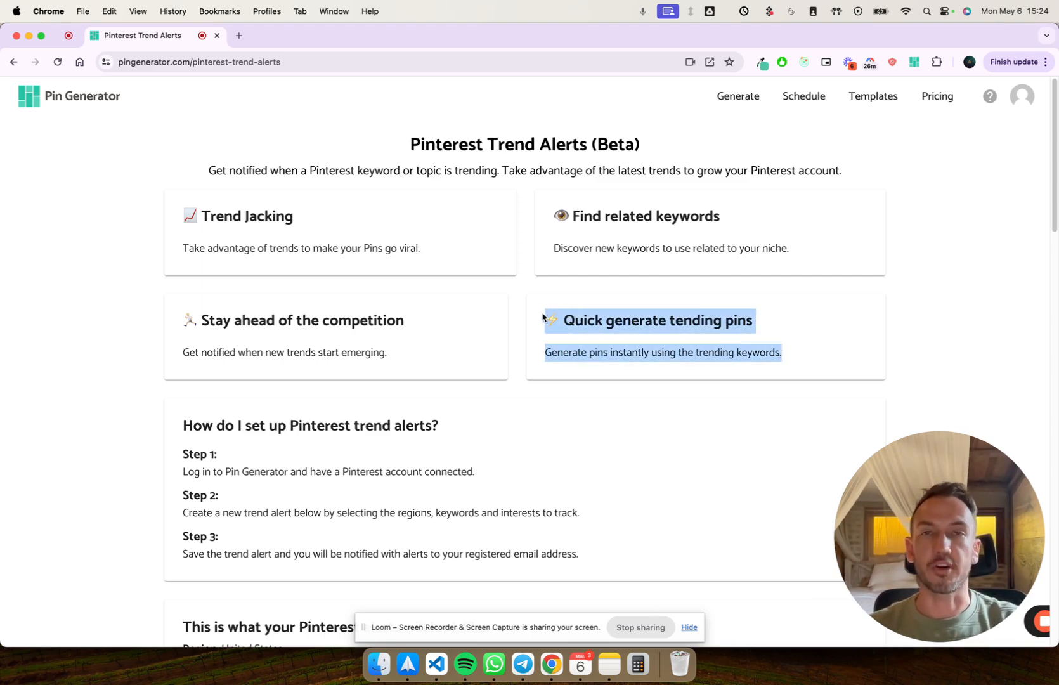
Read through the setup steps, highlighting the first and third steps
{"action": "scroll", "scroll_direction": "down", "scroll_amount": 3}
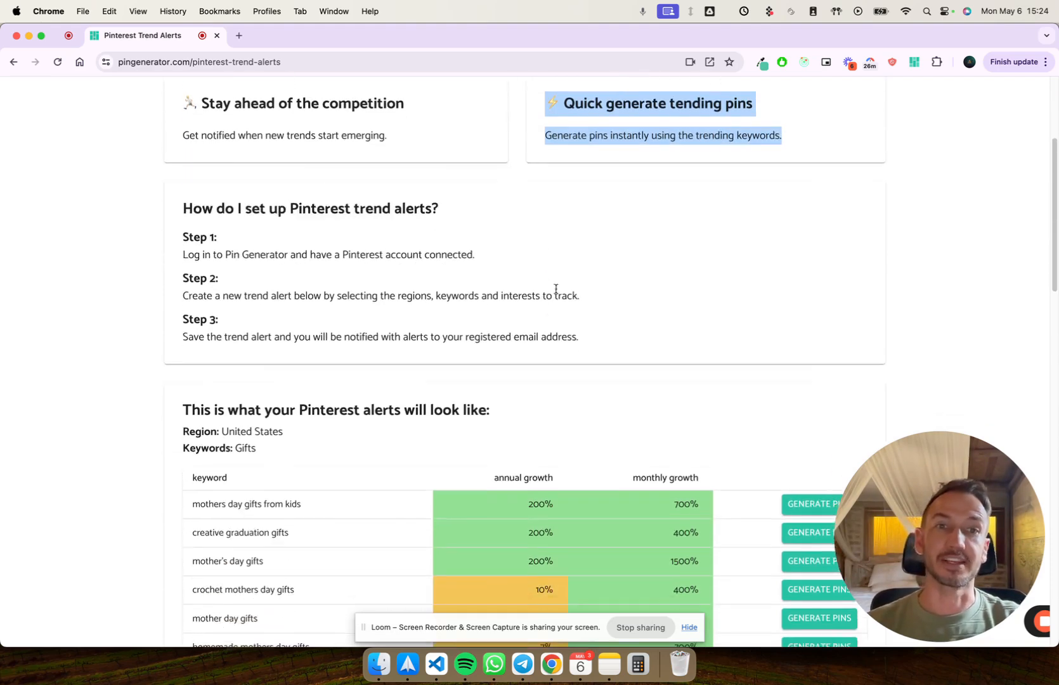
{"action": "scroll", "scroll_direction": "down", "scroll_amount": 3}
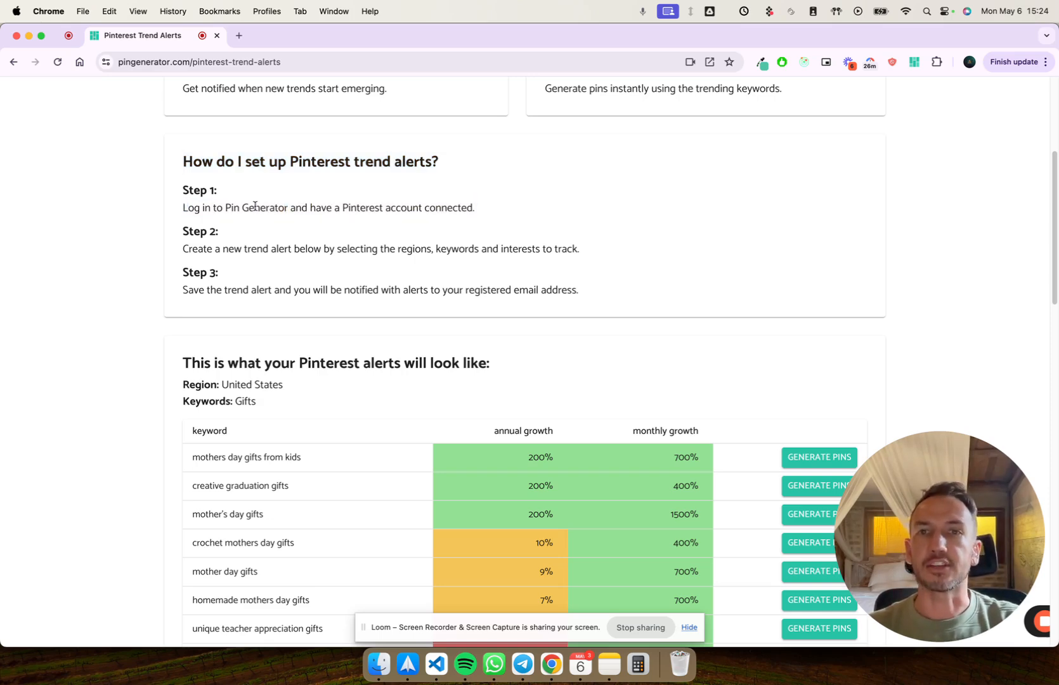
{"action": "left_click_drag", "start_coordinate": [255, 206], "coordinate": [474, 206]}
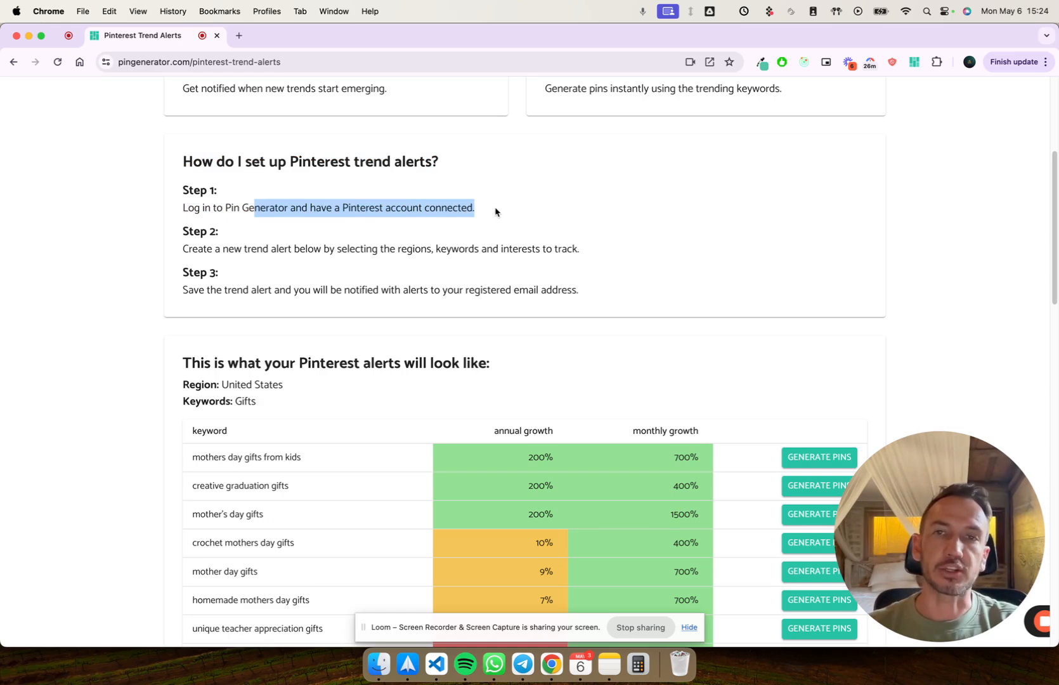
{"action": "scroll", "scroll_direction": "down", "scroll_amount": 3}
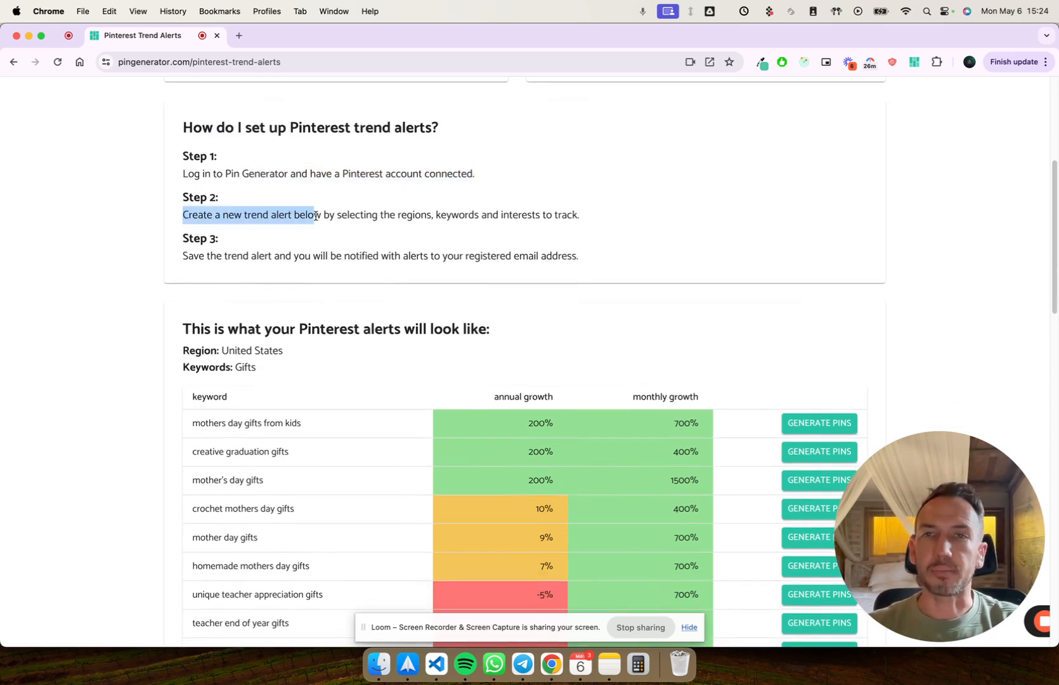
{"action": "left_click", "coordinate": [551, 219]}
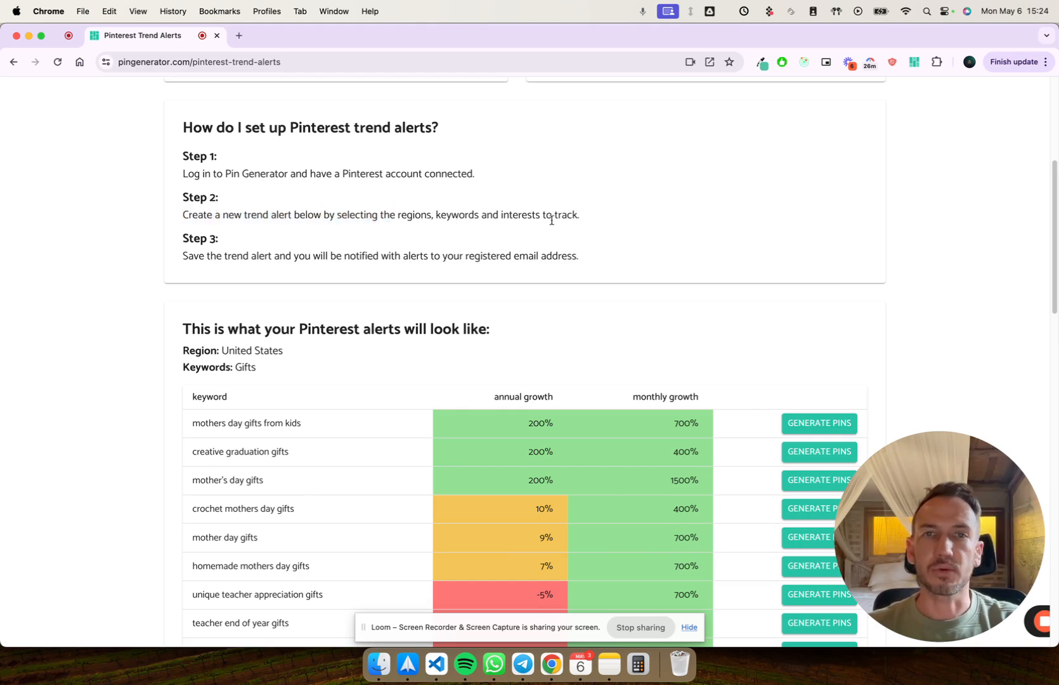
{"action": "scroll", "scroll_direction": "down", "scroll_amount": 3}
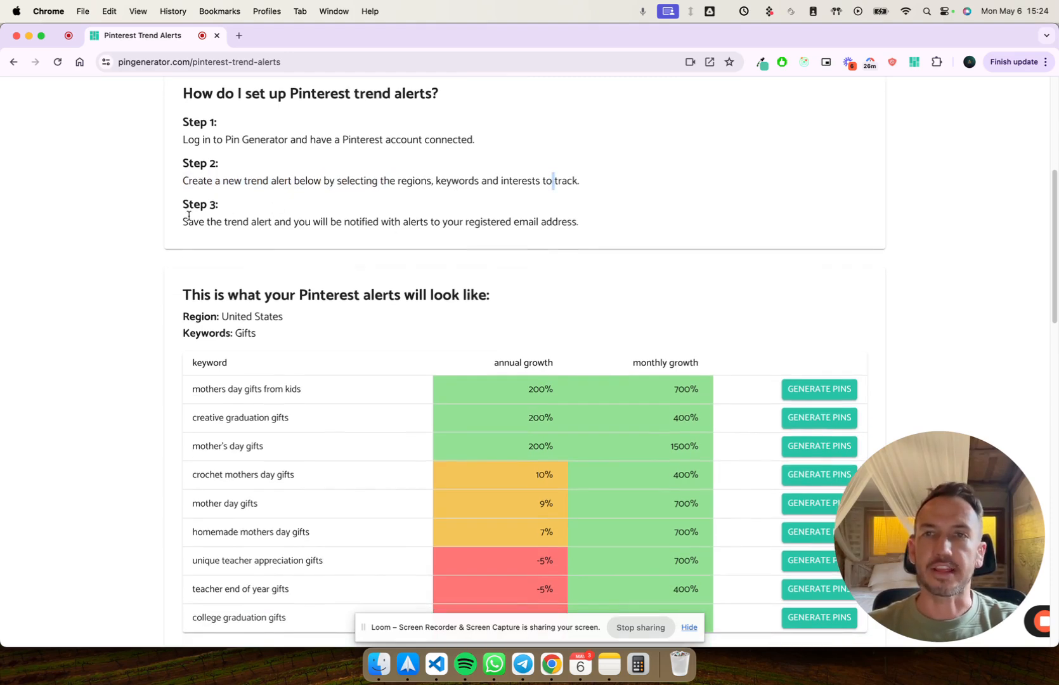
{"action": "left_click_drag", "start_coordinate": [183, 222], "coordinate": [577, 222]}
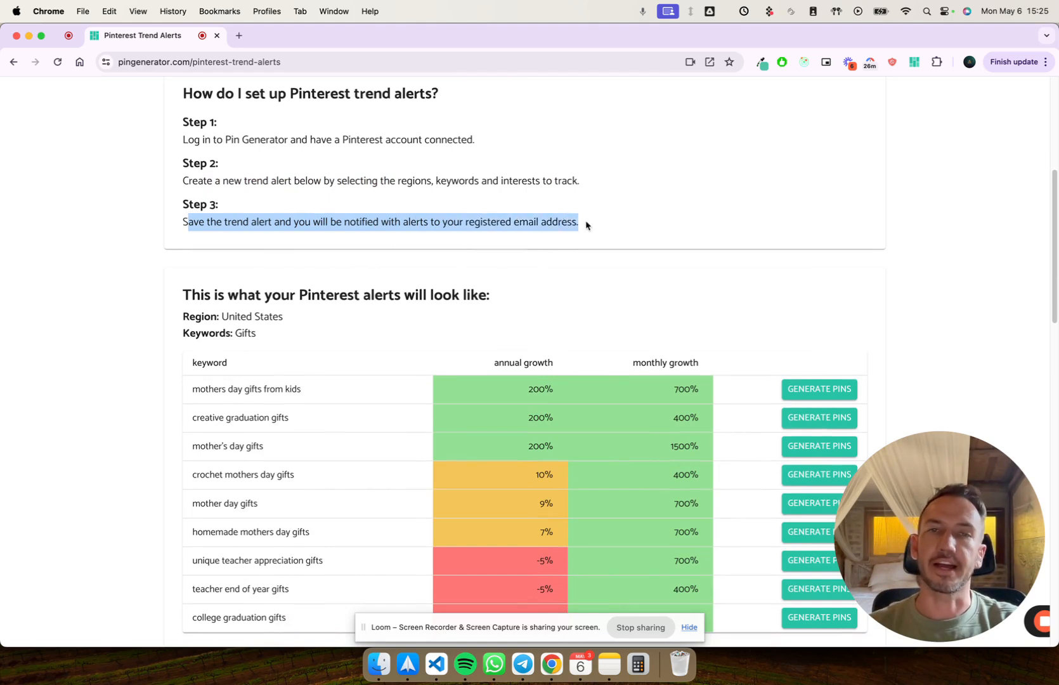
{"action": "scroll", "scroll_direction": "down", "scroll_amount": 3}
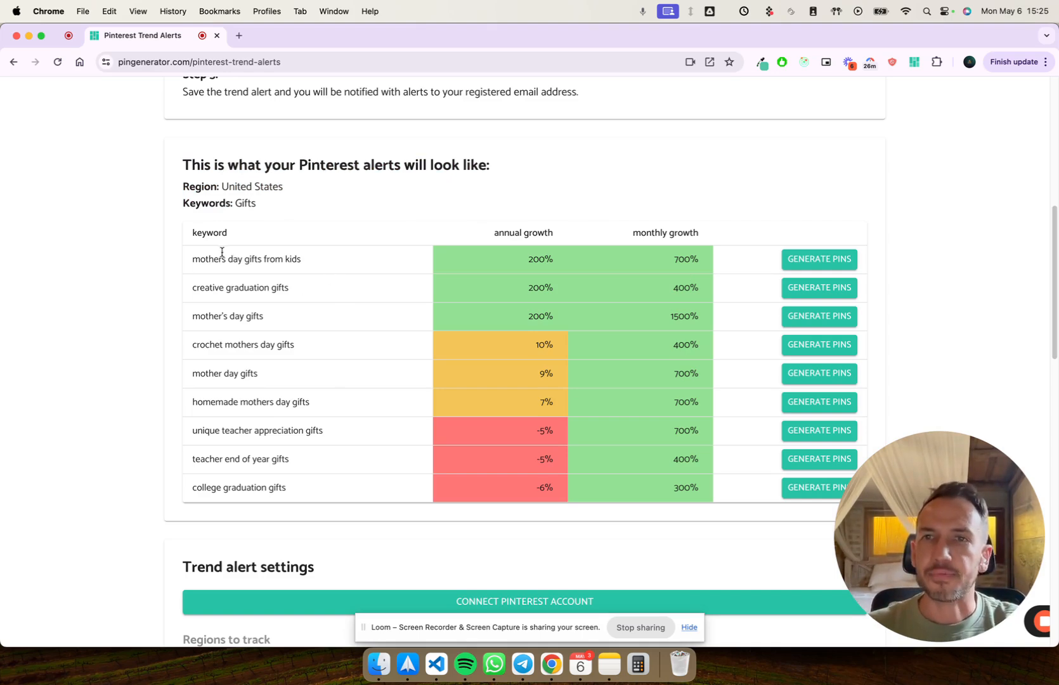
Inspect the trending gift keyword table, highlighting keyword rows and the annual and monthly growth headings
{"action": "left_click_drag", "start_coordinate": [184, 187], "coordinate": [284, 187]}
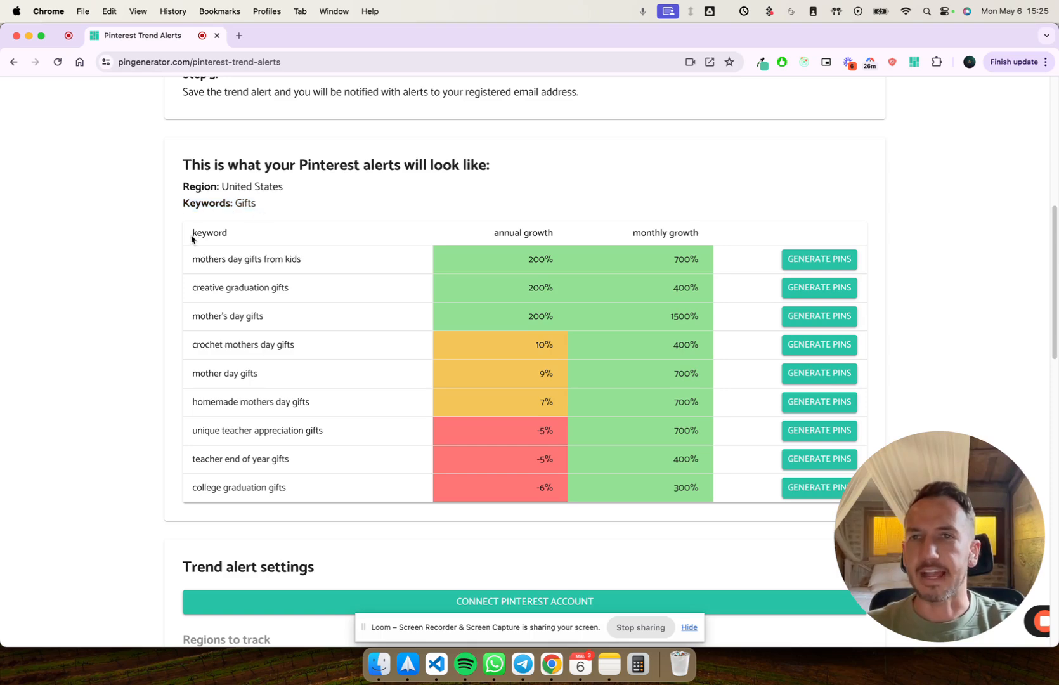
{"action": "double_click", "coordinate": [210, 232]}
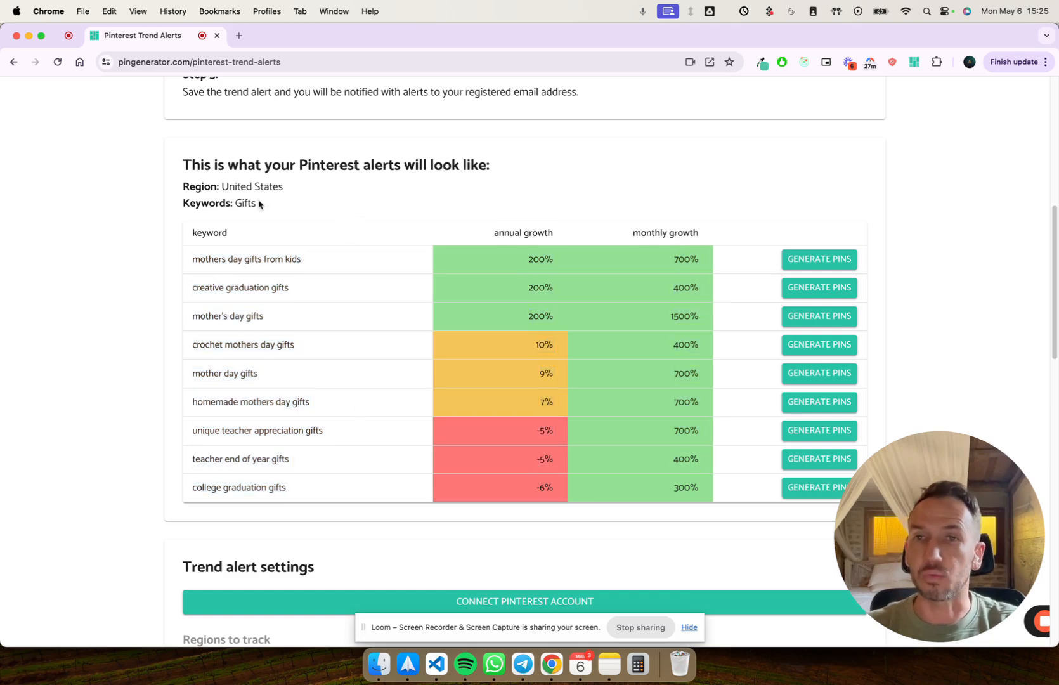
{"action": "double_click", "coordinate": [245, 203]}
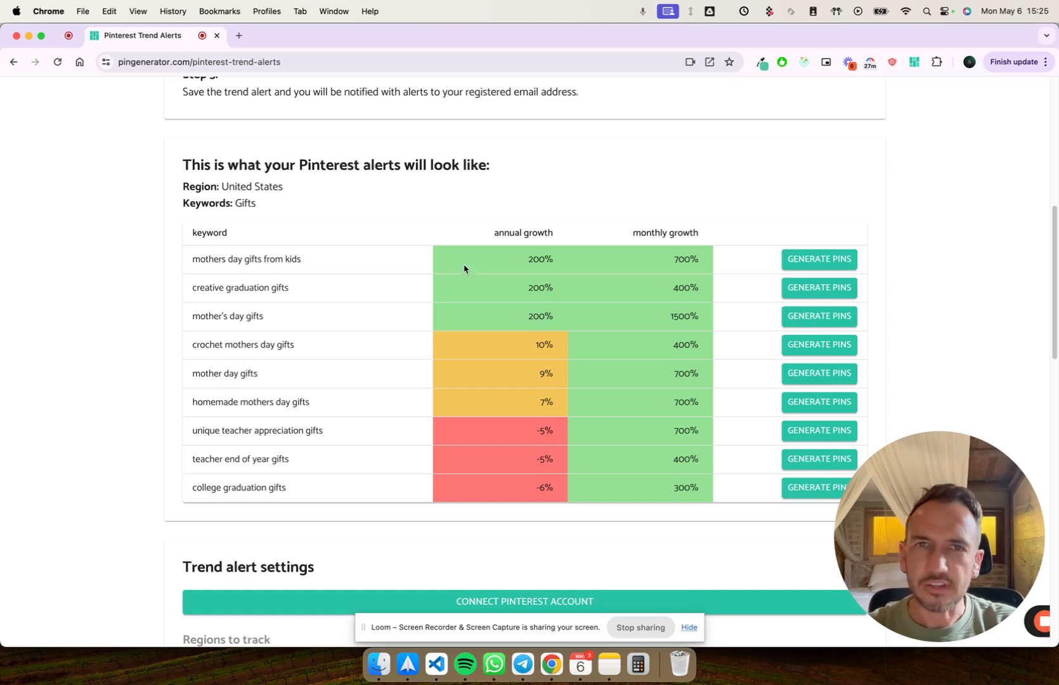
{"action": "double_click", "coordinate": [523, 232]}
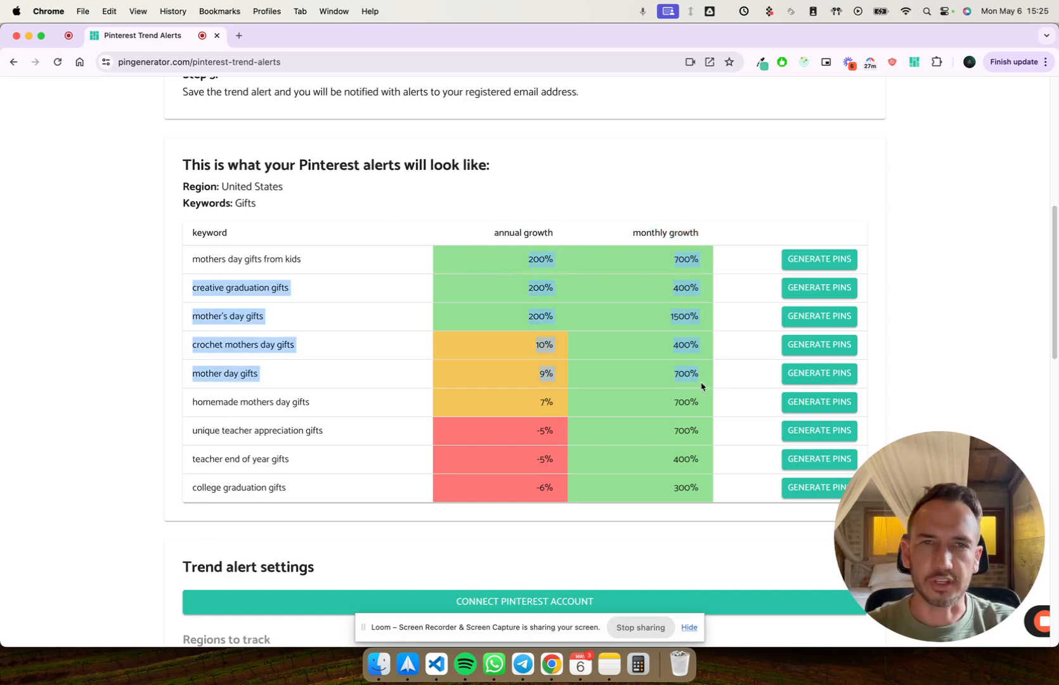
{"action": "left_click", "coordinate": [545, 228]}
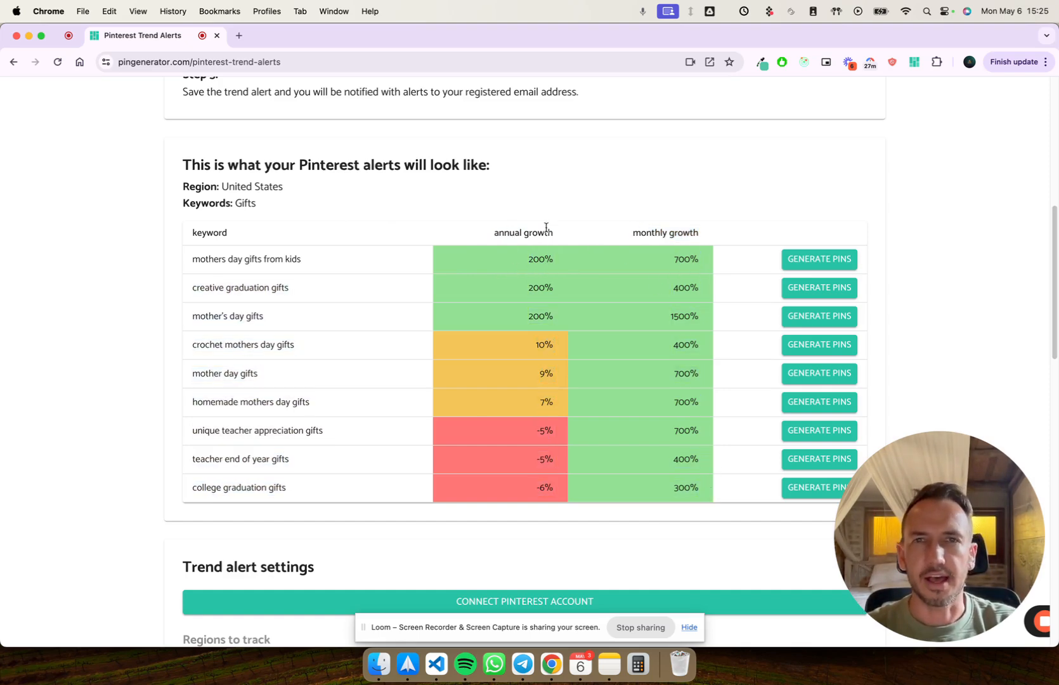
{"action": "double_click", "coordinate": [523, 232]}
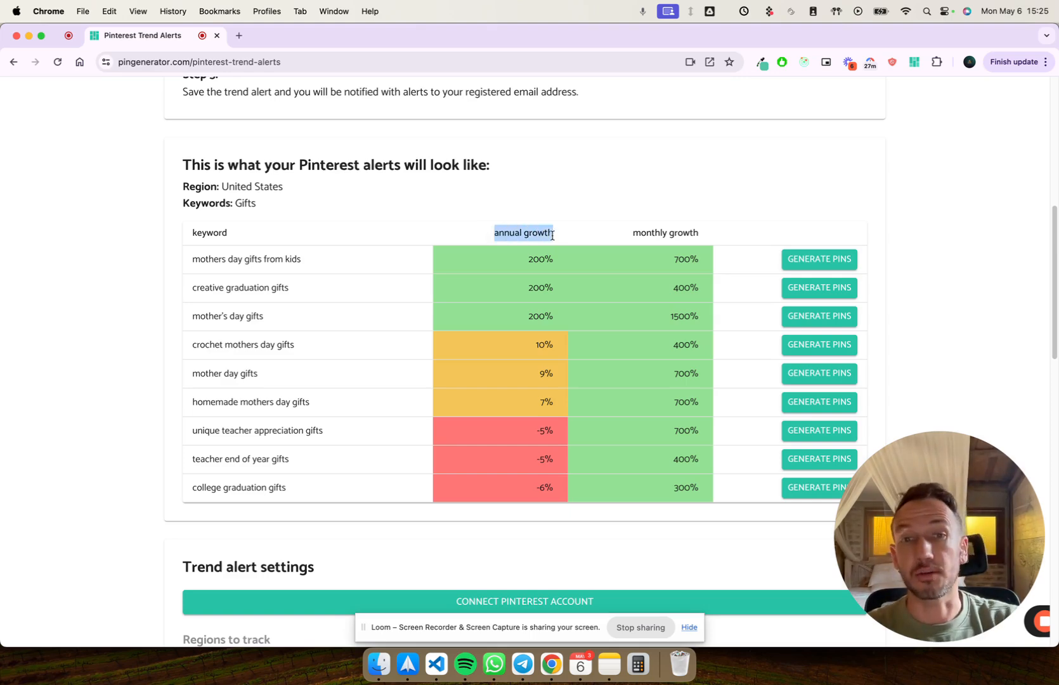
{"action": "double_click", "coordinate": [665, 232]}
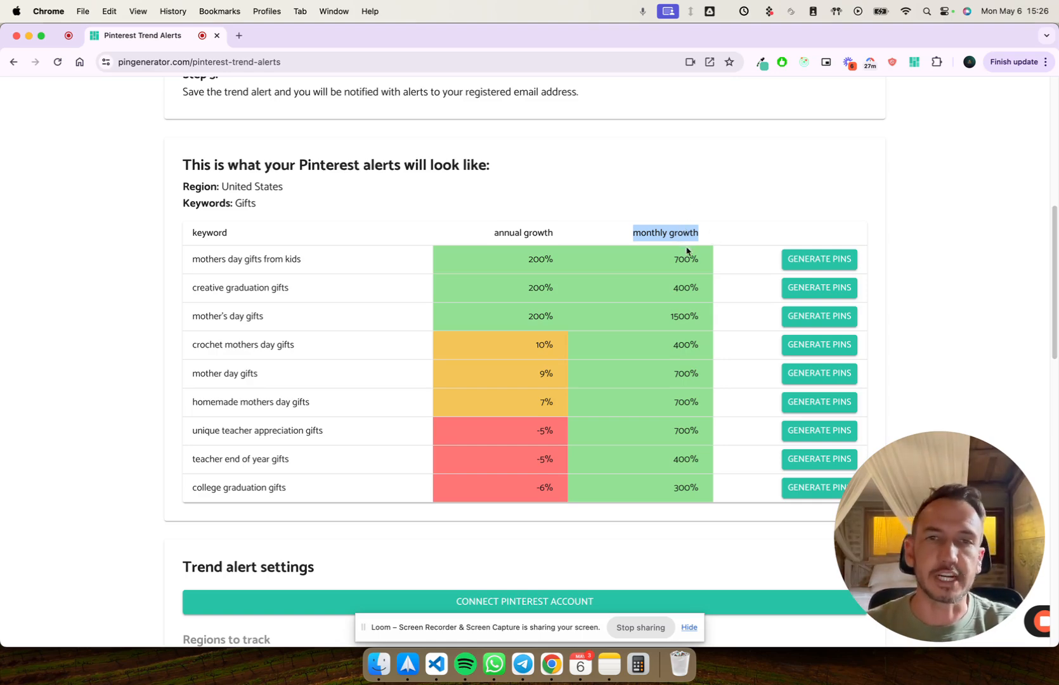
{"action": "scroll", "scroll_direction": "down", "scroll_amount": 3}
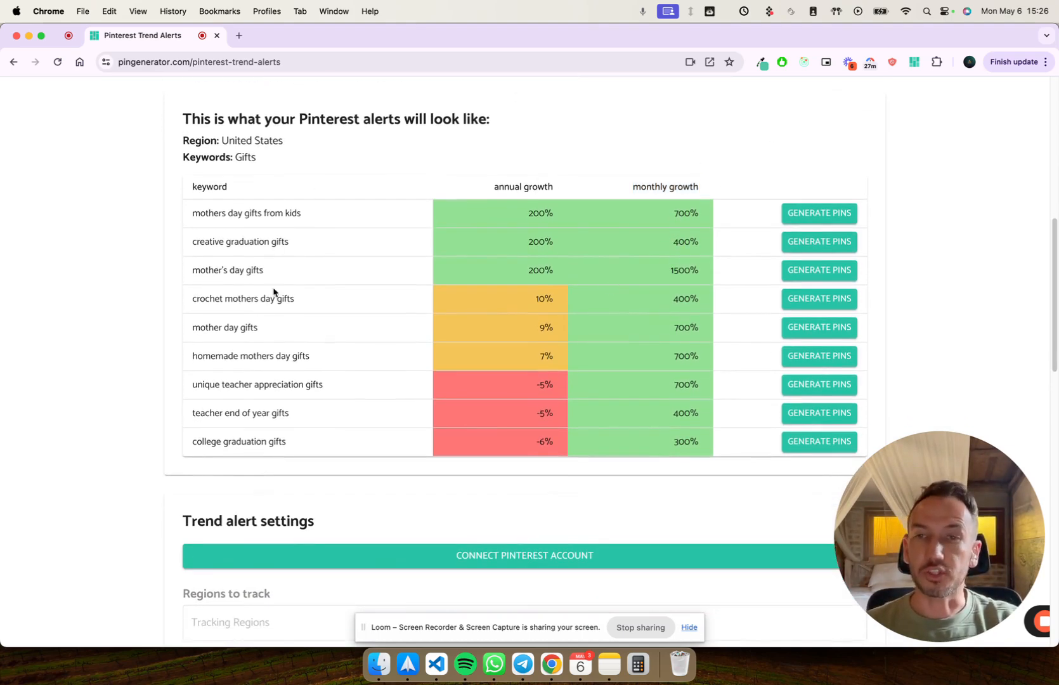
{"action": "mouse_move", "coordinate": [687, 200]}
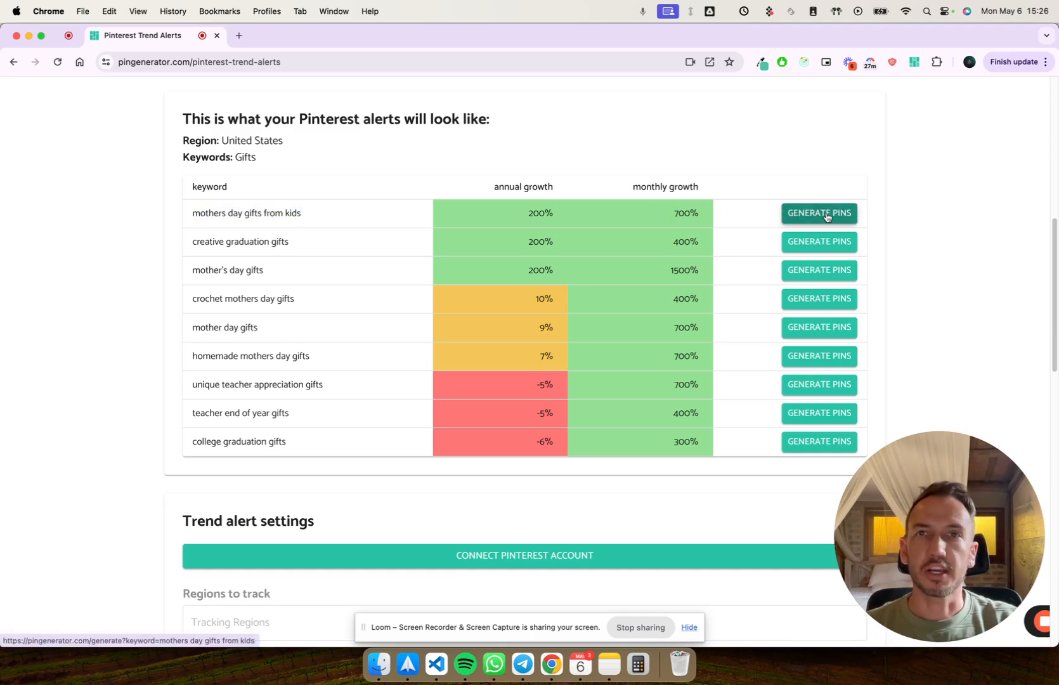
Generate pins for 'mothers day gifts from kids' and select the Personalized pin's photo
{"action": "left_click", "coordinate": [818, 213]}
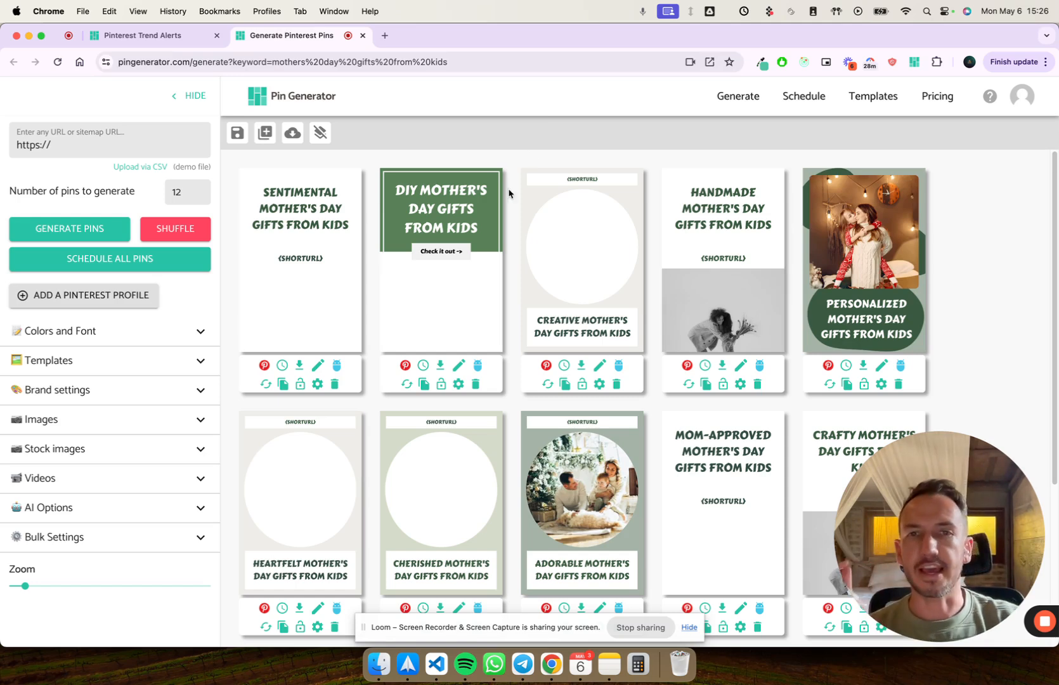
{"action": "mouse_move", "coordinate": [611, 176]}
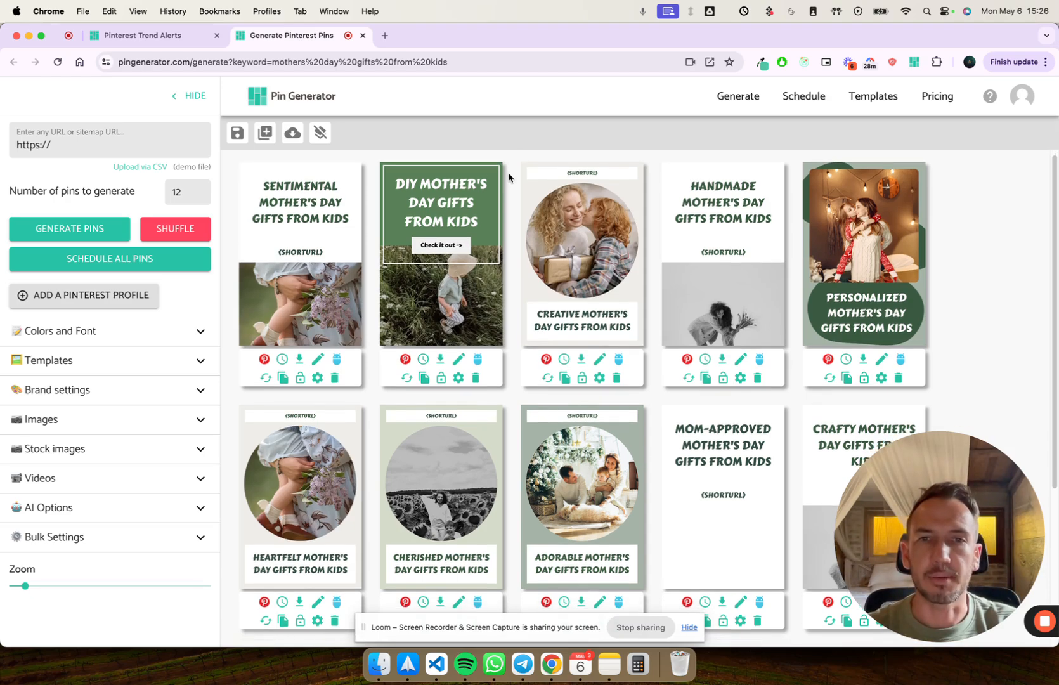
{"action": "scroll", "scroll_direction": "down", "scroll_amount": 3}
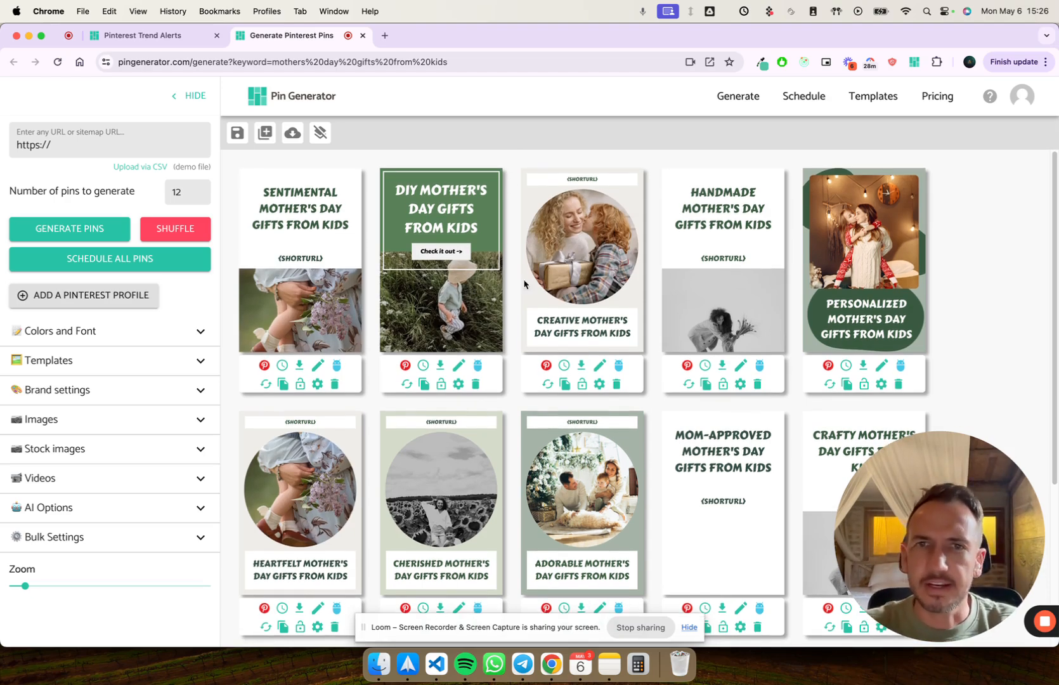
{"action": "mouse_move", "coordinate": [572, 251]}
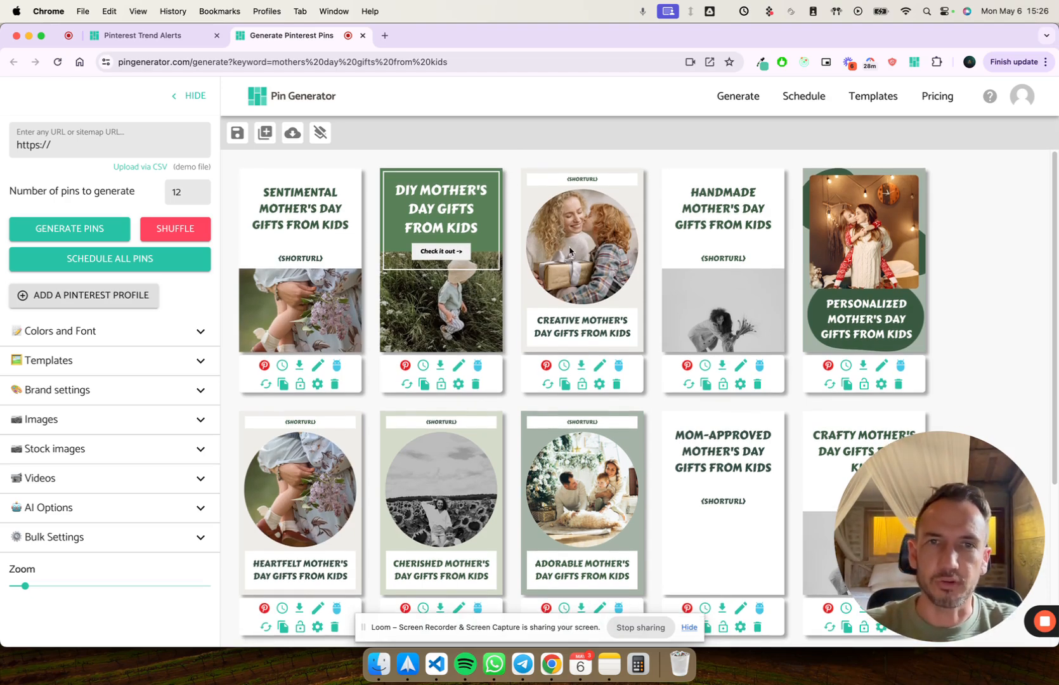
{"action": "left_click", "coordinate": [865, 229]}
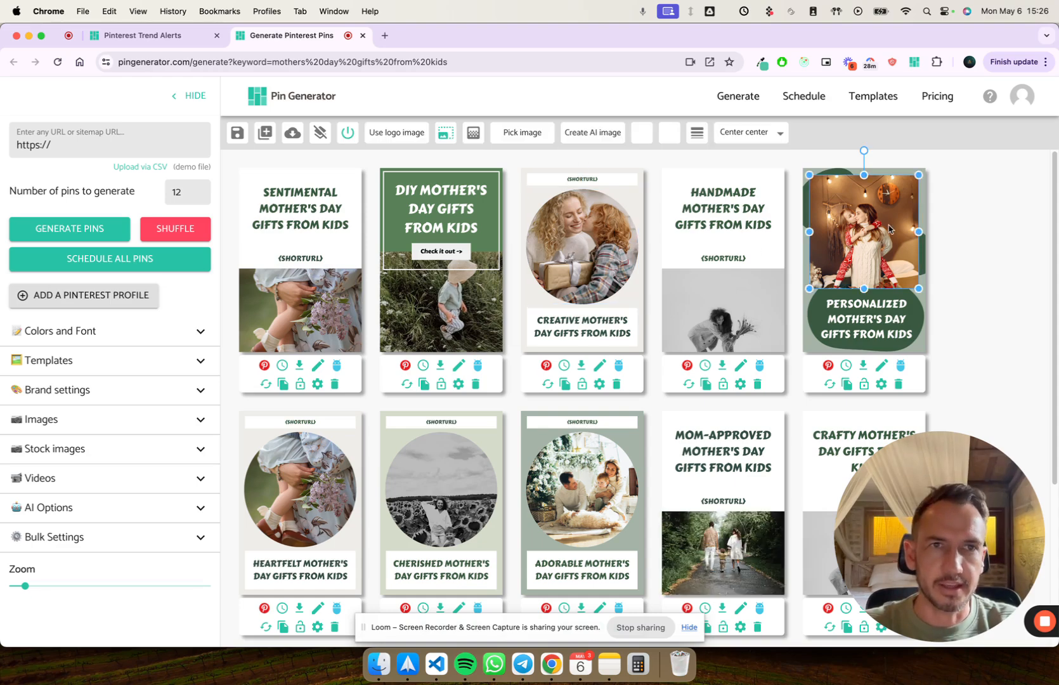
{"action": "scroll", "scroll_direction": "down", "scroll_amount": 3}
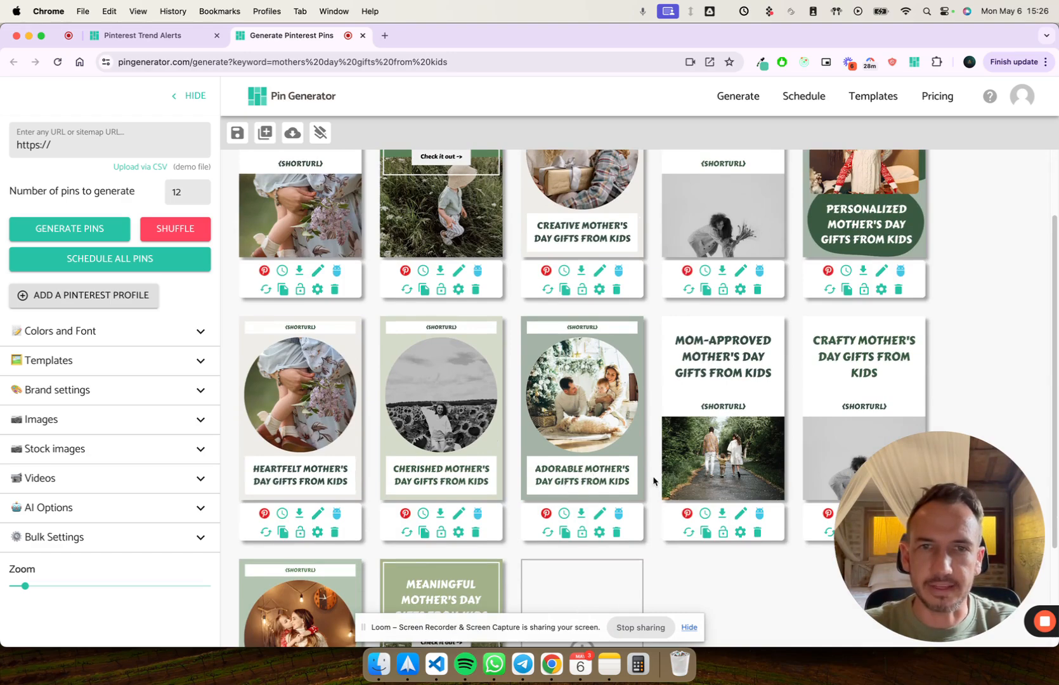
{"action": "scroll", "scroll_direction": "down", "scroll_amount": 3}
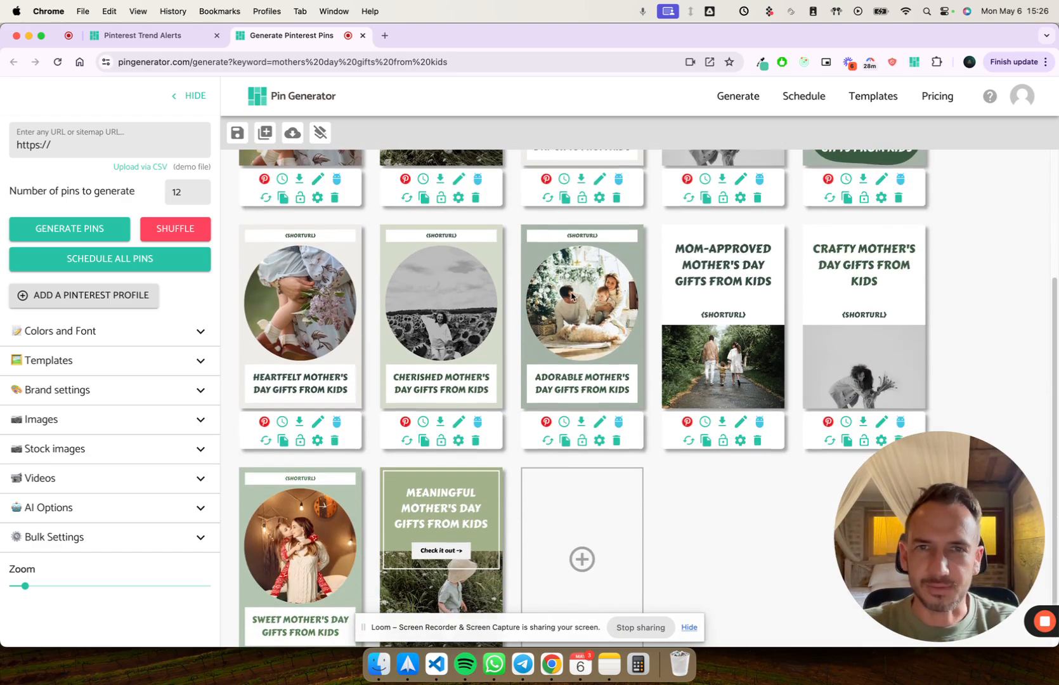
{"action": "scroll", "scroll_direction": "down", "scroll_amount": 3}
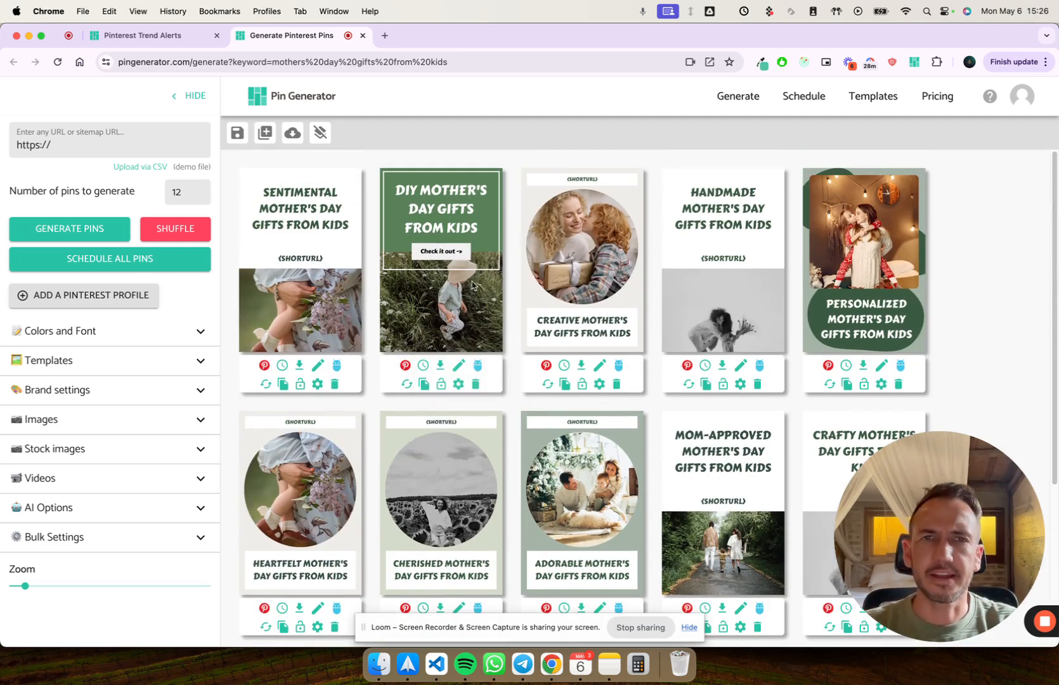
Search stock images for 'cats' for the kitten photo, then view Create AI Images and close it without generating
{"action": "left_click", "coordinate": [53, 449]}
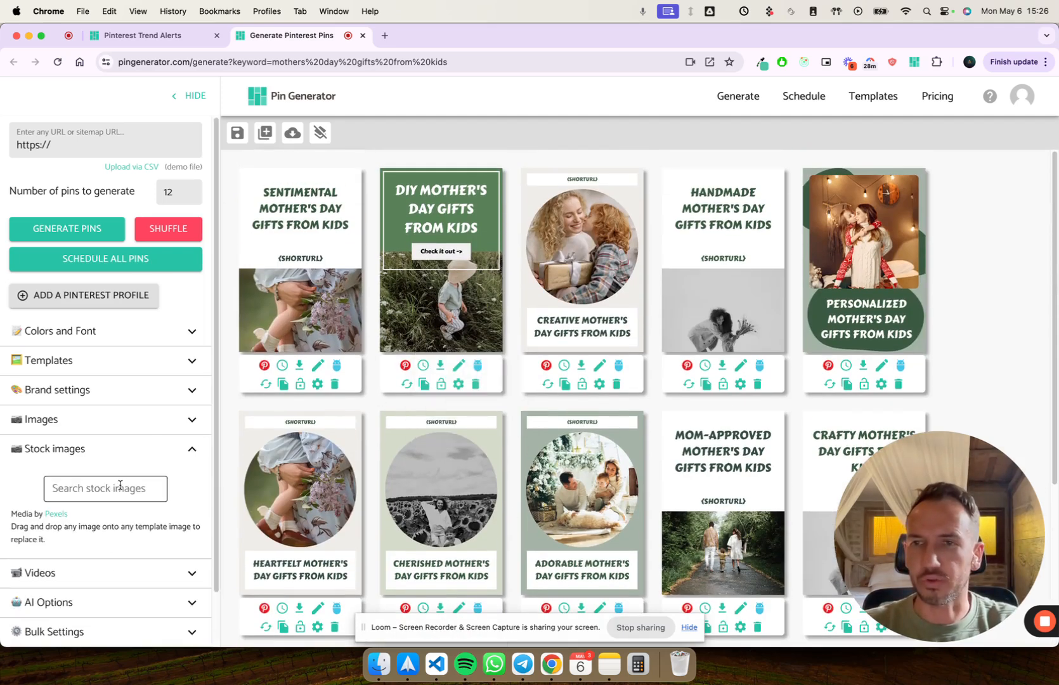
{"action": "type", "text": "cats"}
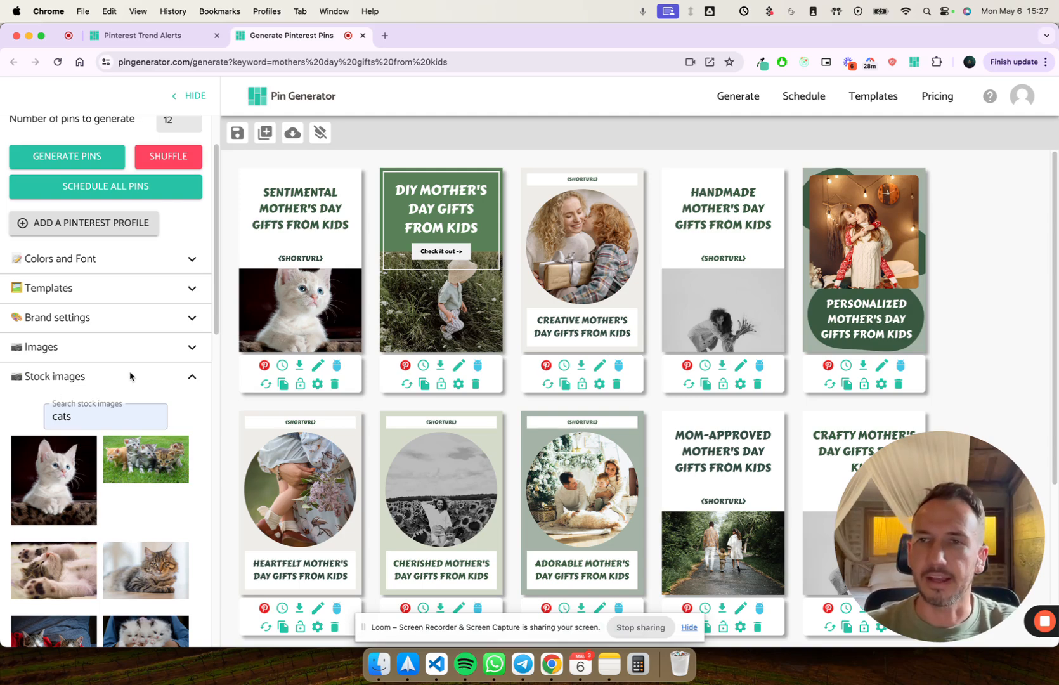
{"action": "left_click", "coordinate": [40, 347]}
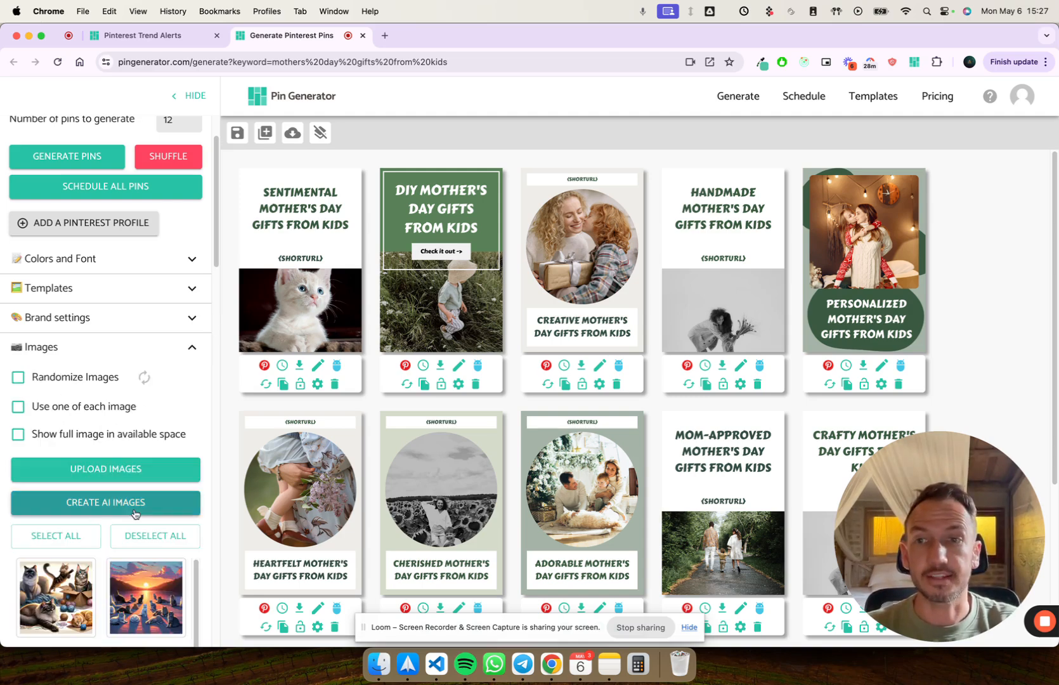
{"action": "left_click", "coordinate": [105, 502]}
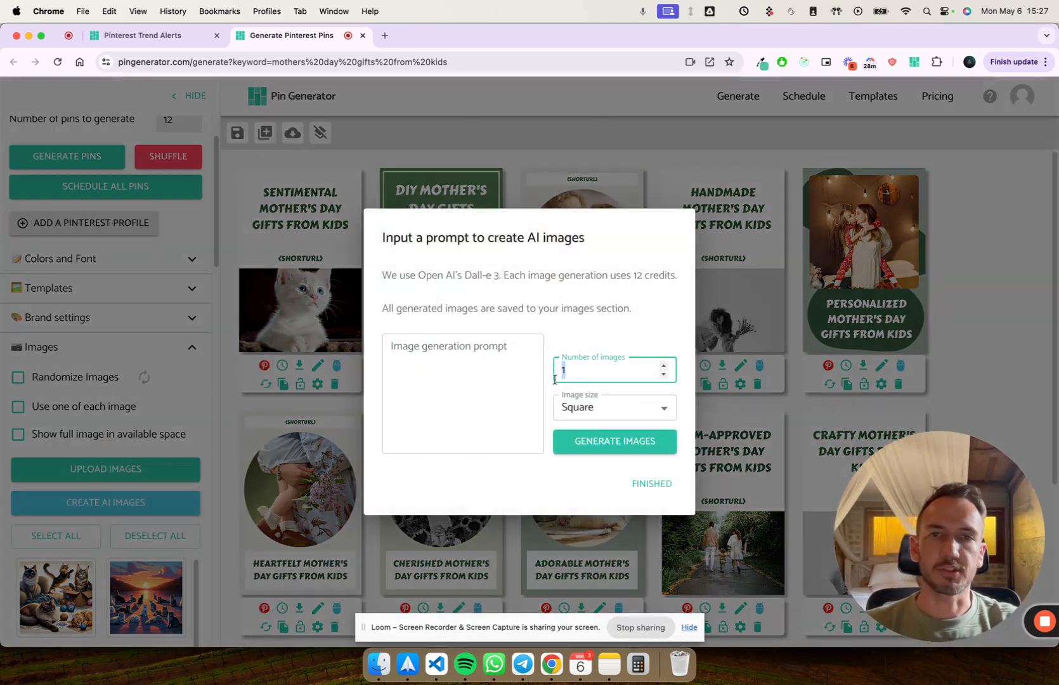
{"action": "left_click", "coordinate": [650, 483]}
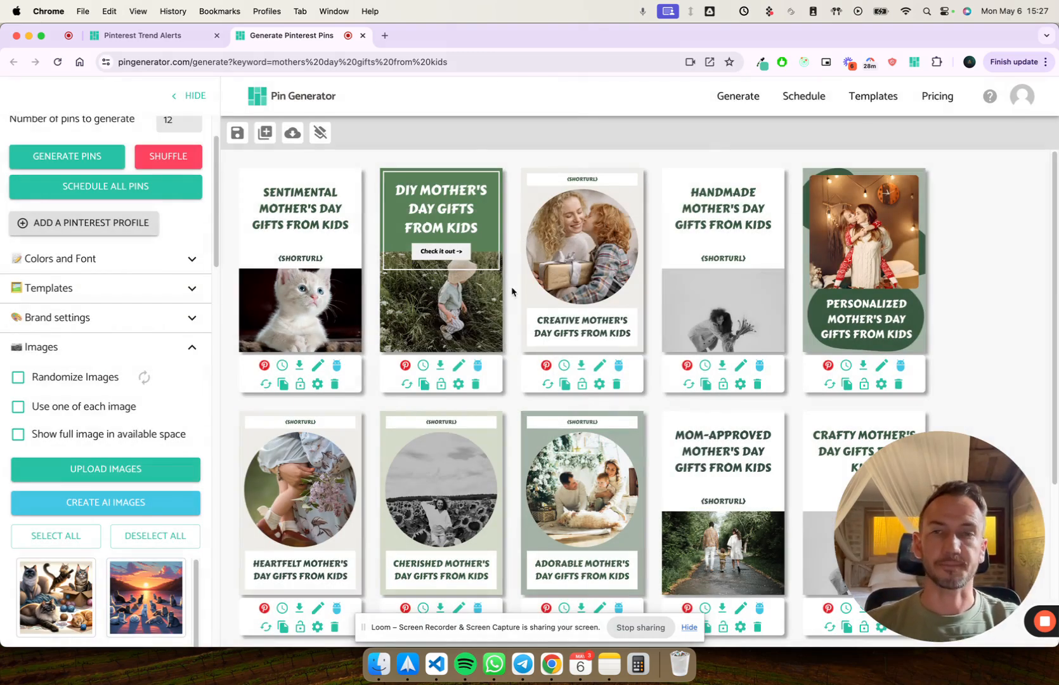
{"action": "mouse_move", "coordinate": [334, 381]}
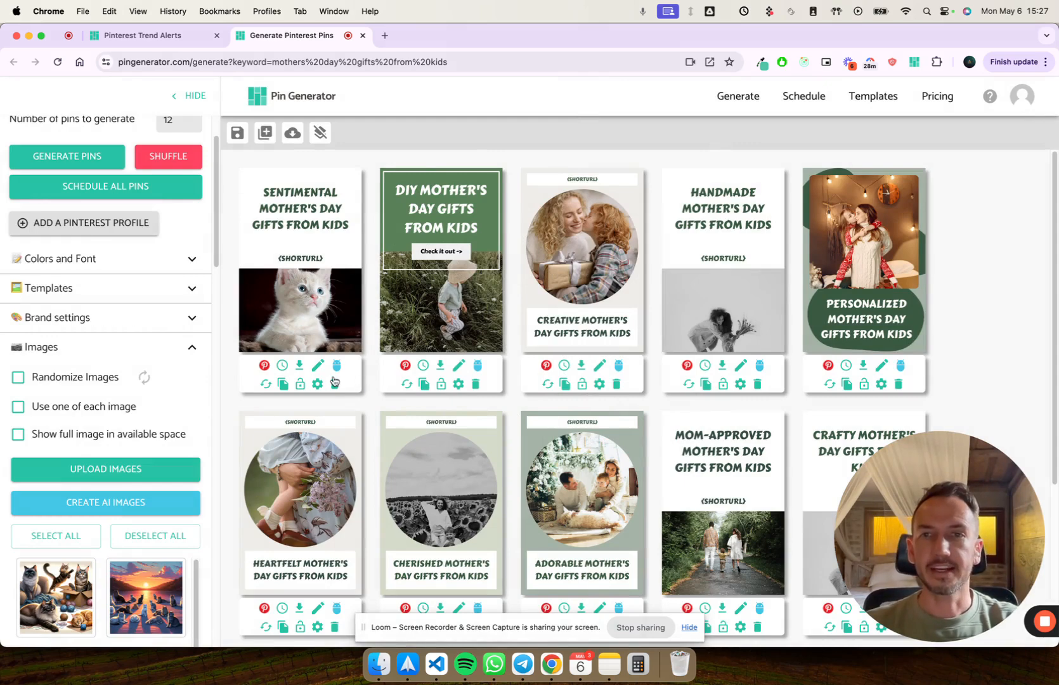
{"action": "left_click", "coordinate": [317, 367]}
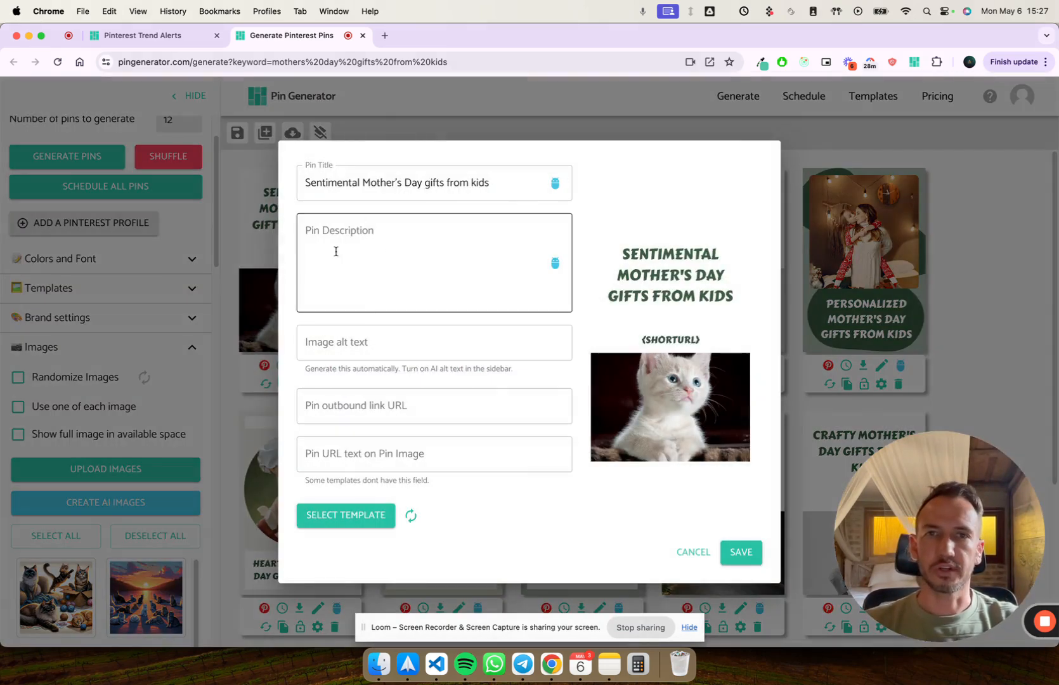
{"action": "left_click", "coordinate": [433, 262]}
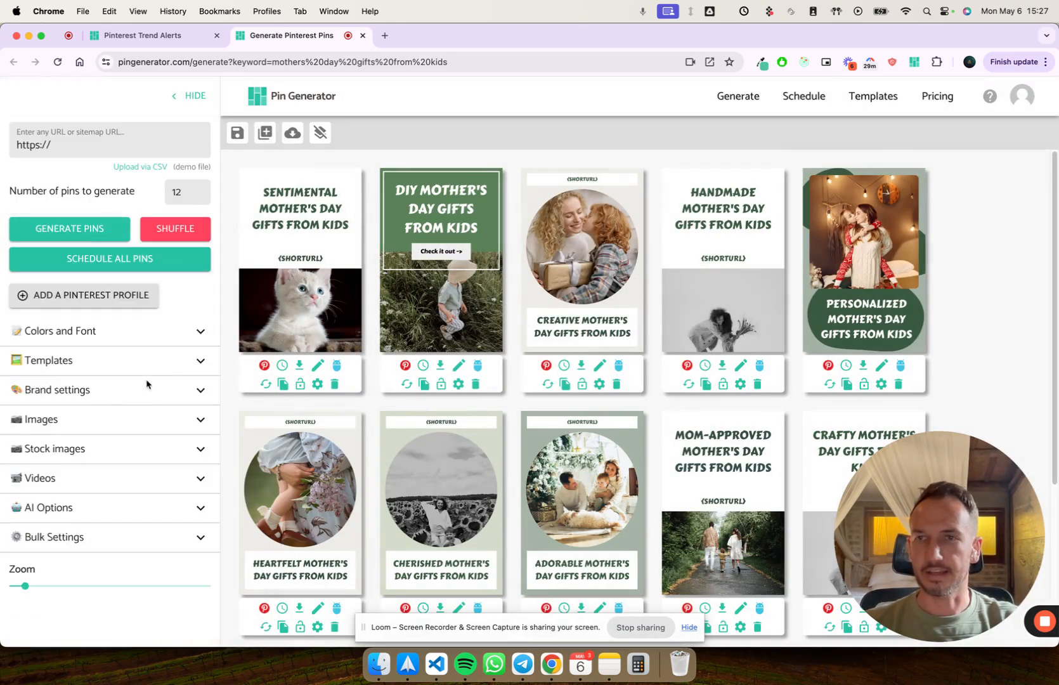
Show Bulk Settings with the outbound links field, and cancel the kitten pin's Edit dialog unchanged
{"action": "left_click", "coordinate": [43, 516]}
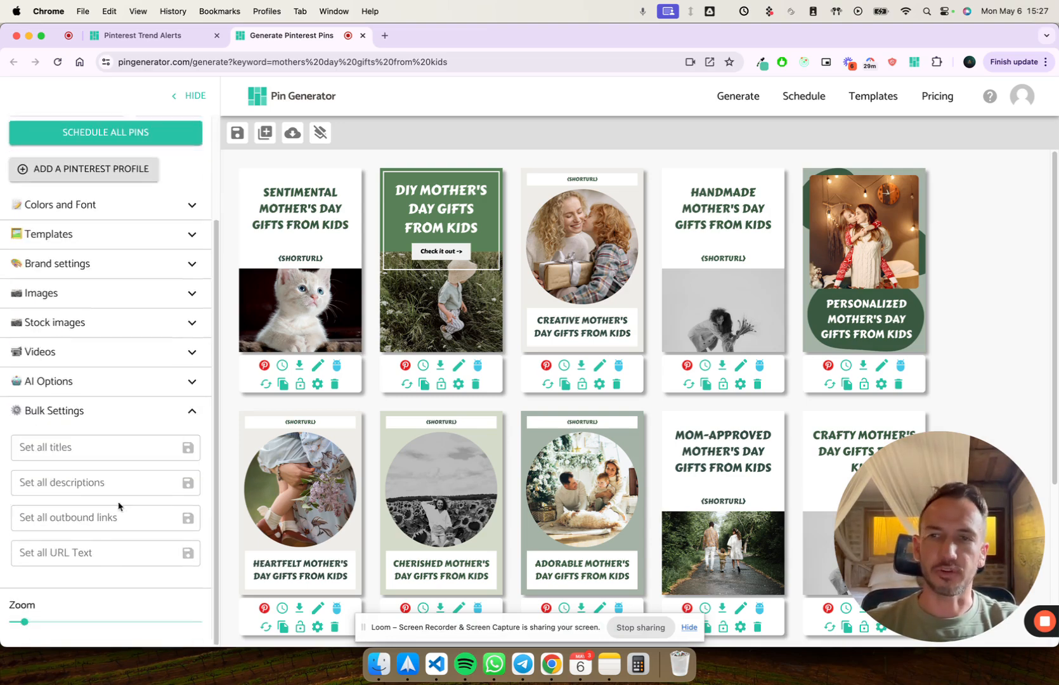
{"action": "left_click", "coordinate": [283, 366]}
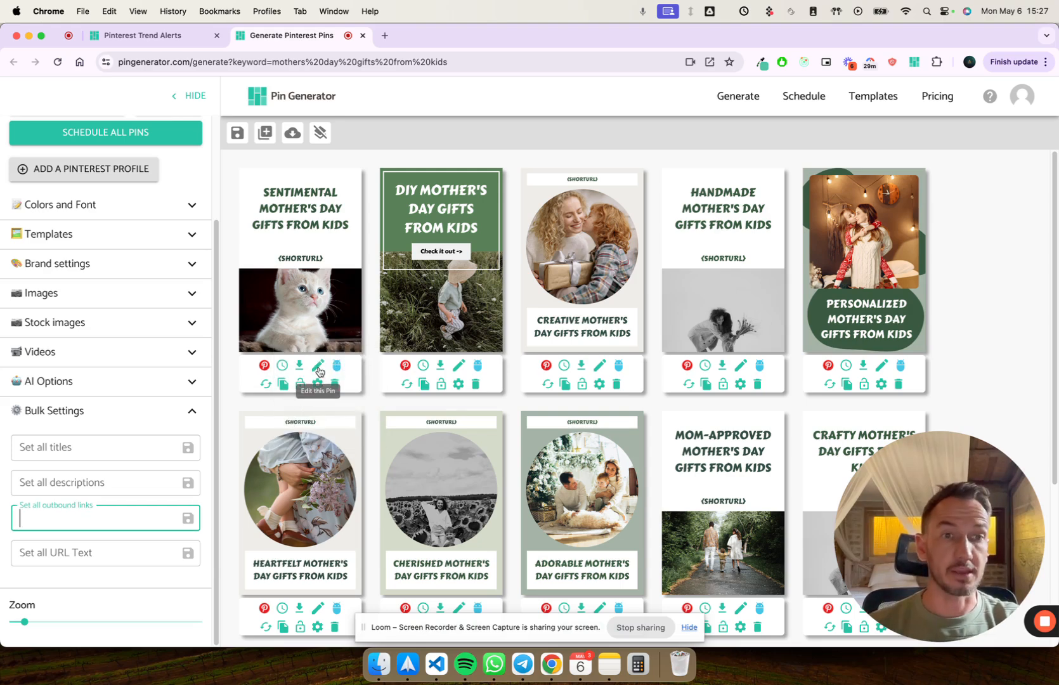
{"action": "left_click", "coordinate": [318, 365]}
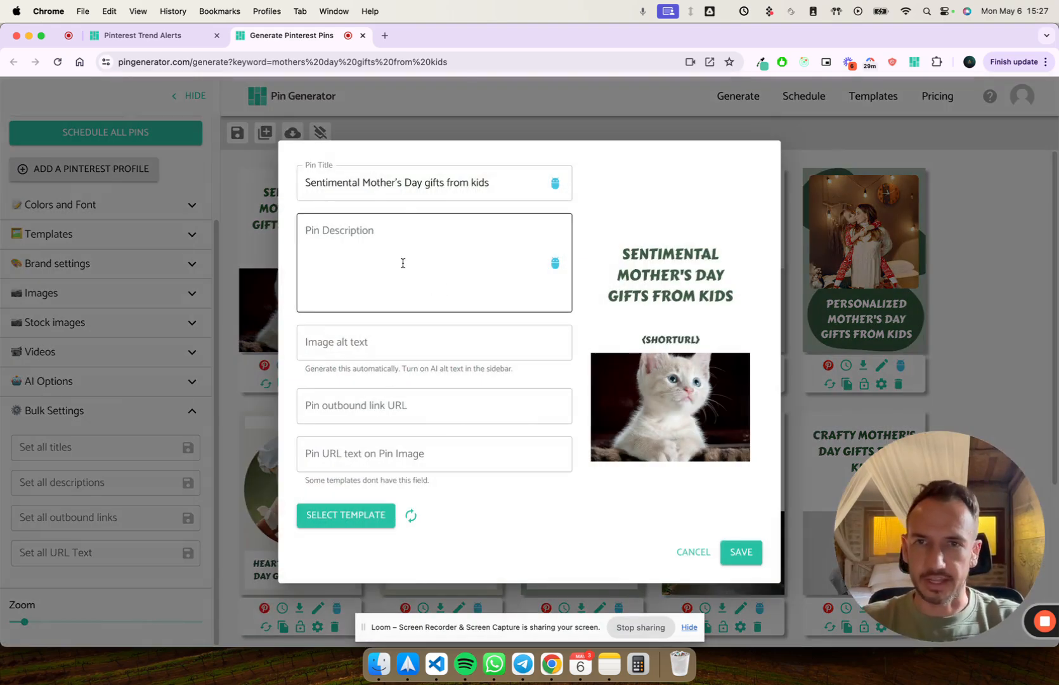
{"action": "left_click", "coordinate": [527, 183]}
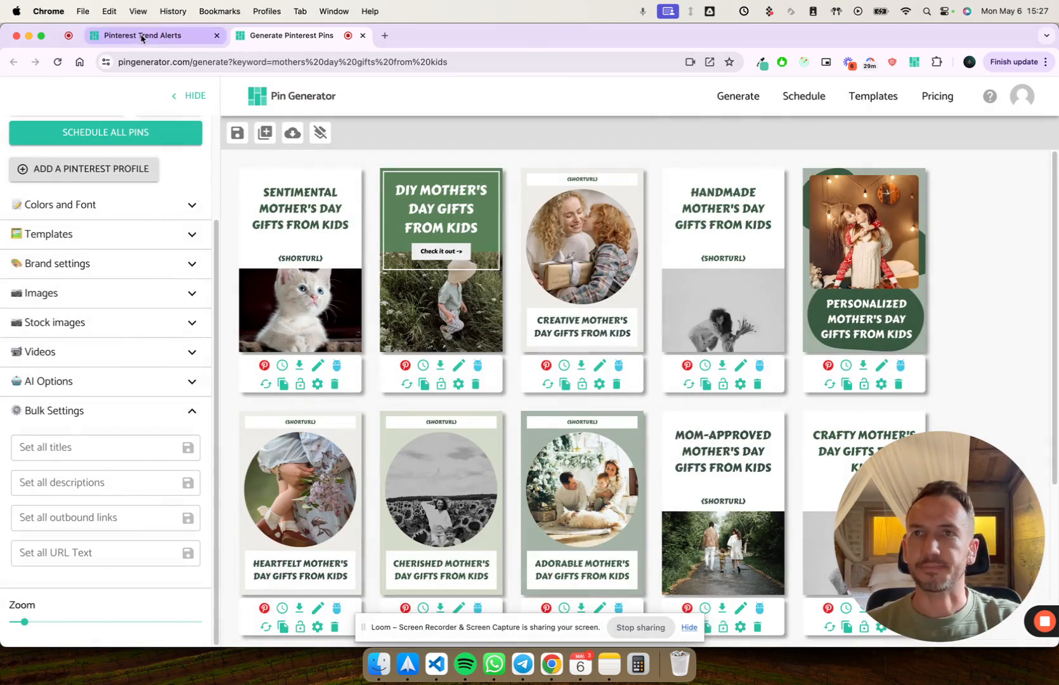
From Trend alert settings, connect the Pinterest account and grant access so betterbody1 is authorized
{"action": "left_click", "coordinate": [142, 36]}
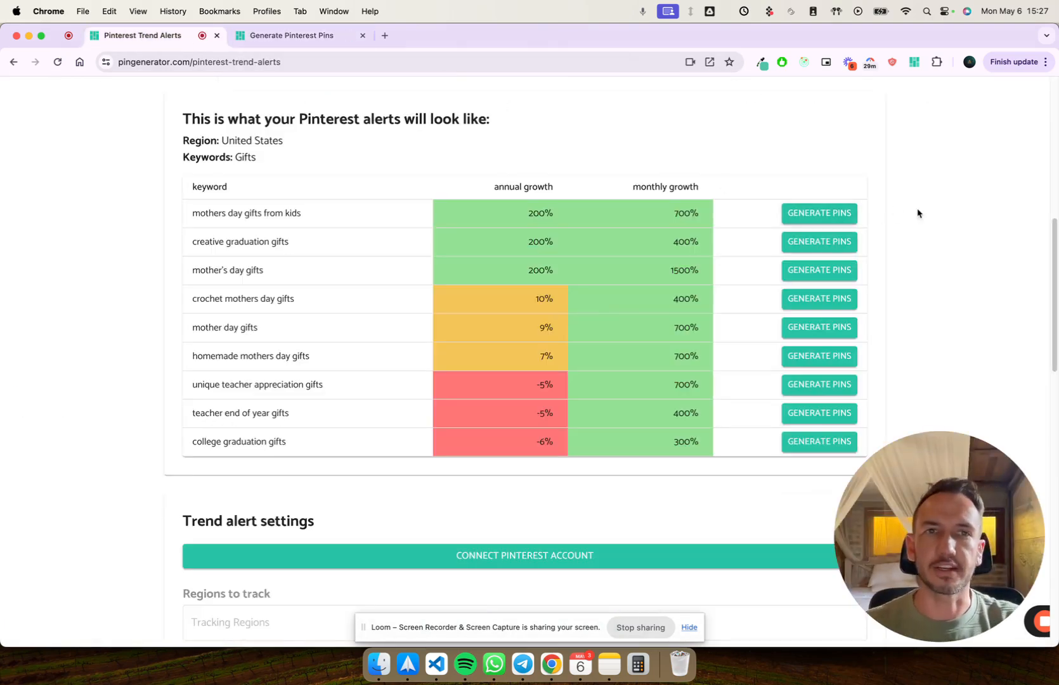
{"action": "mouse_move", "coordinate": [522, 279]}
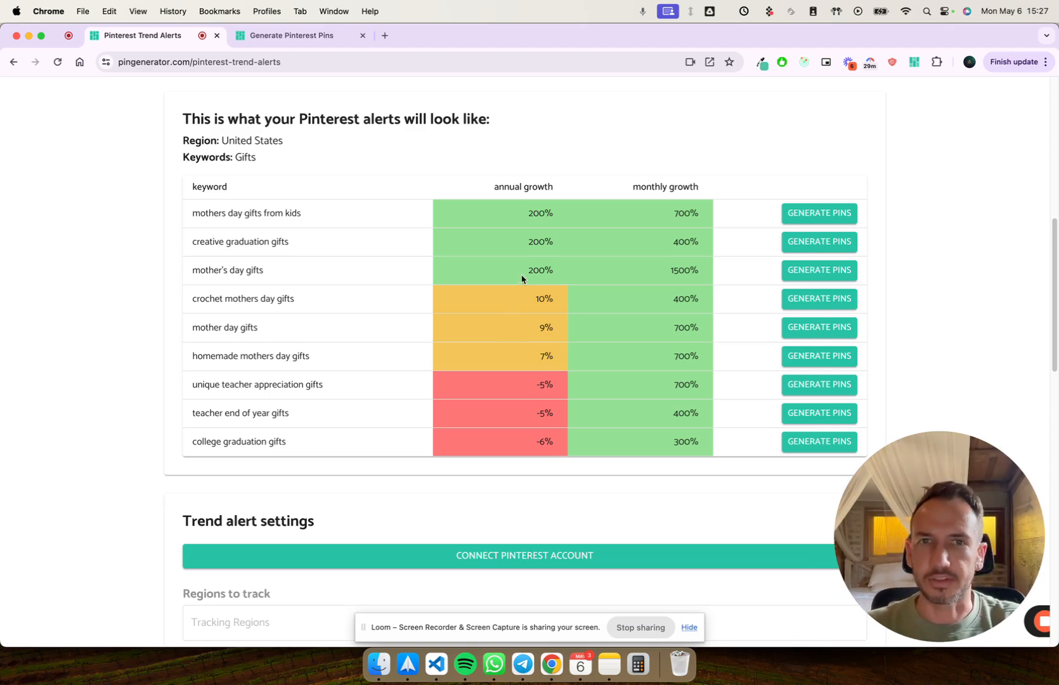
{"action": "scroll", "scroll_direction": "down", "scroll_amount": 3}
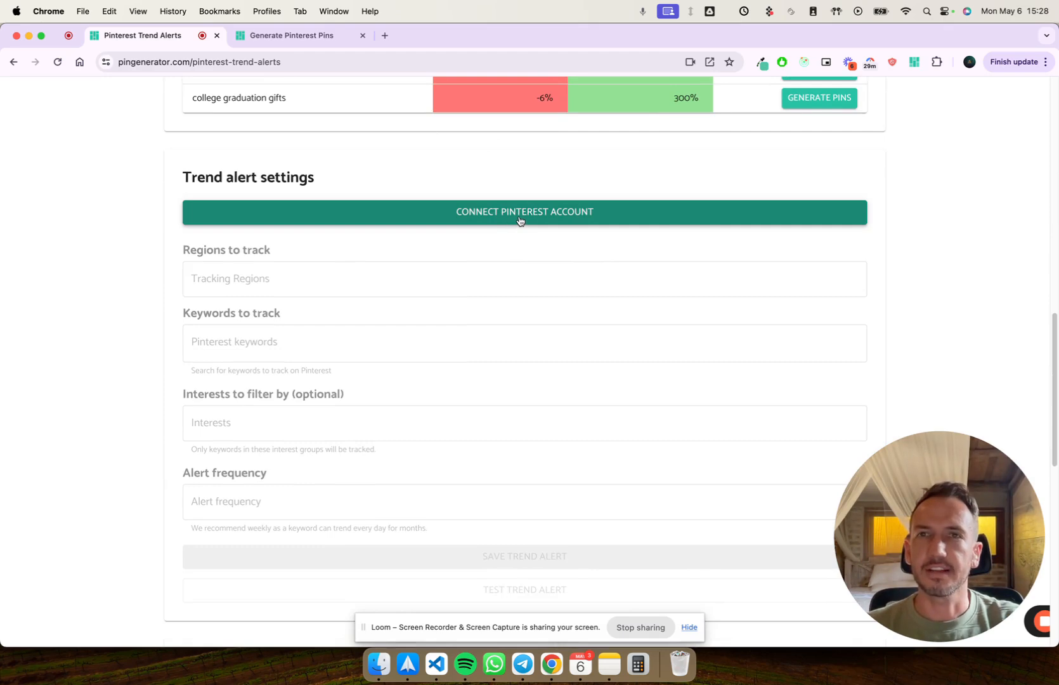
{"action": "left_click", "coordinate": [524, 212]}
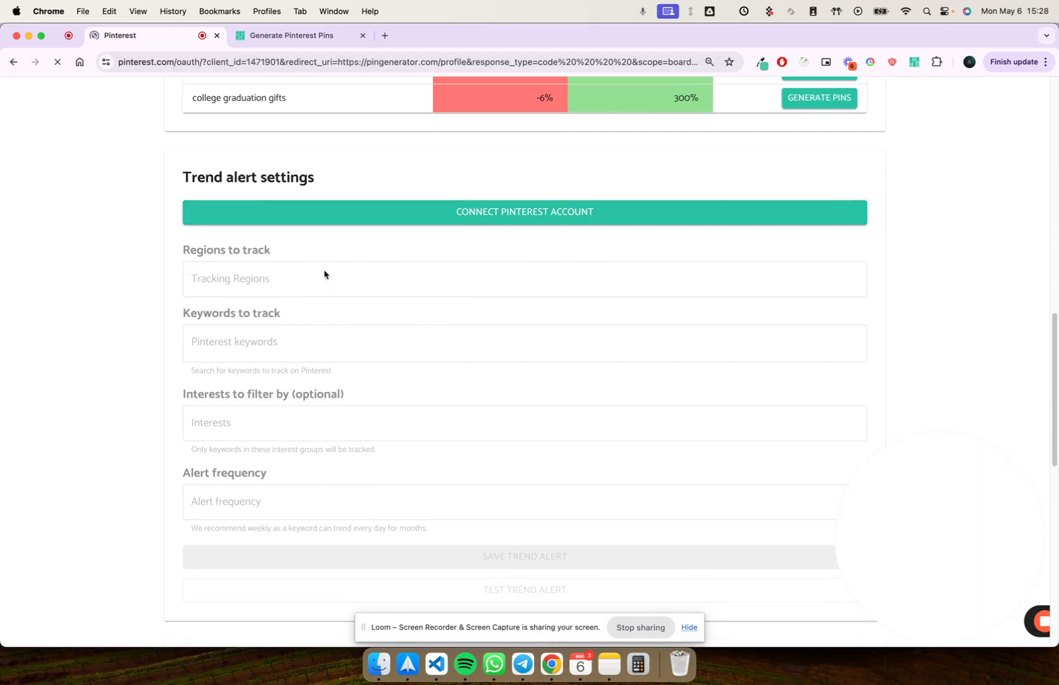
{"action": "left_click", "coordinate": [524, 212]}
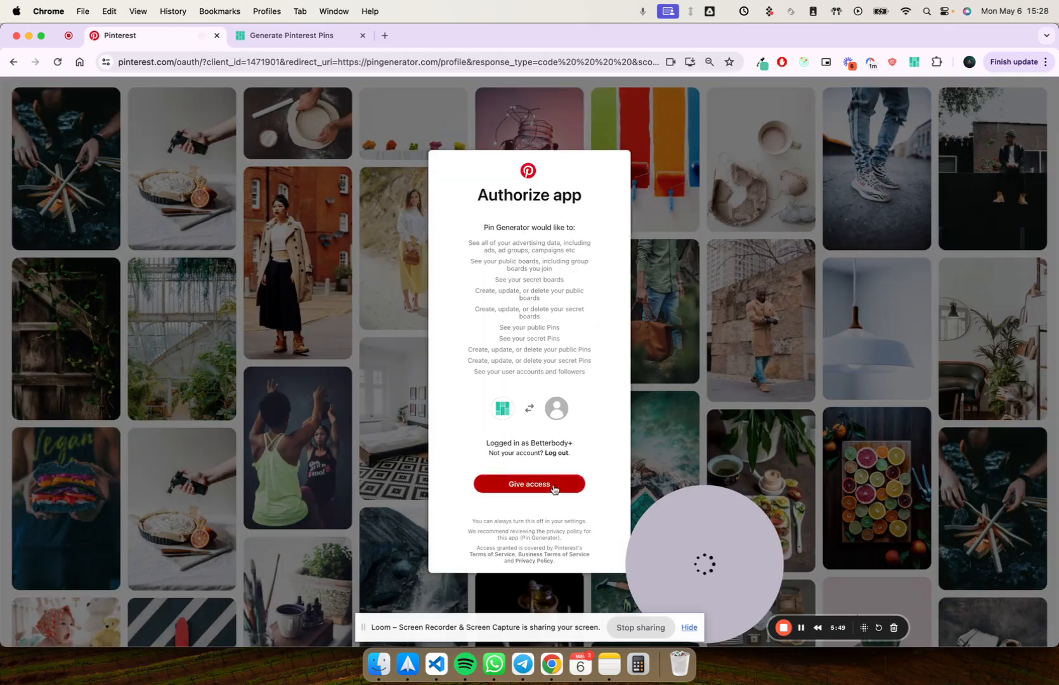
{"action": "left_click", "coordinate": [528, 484]}
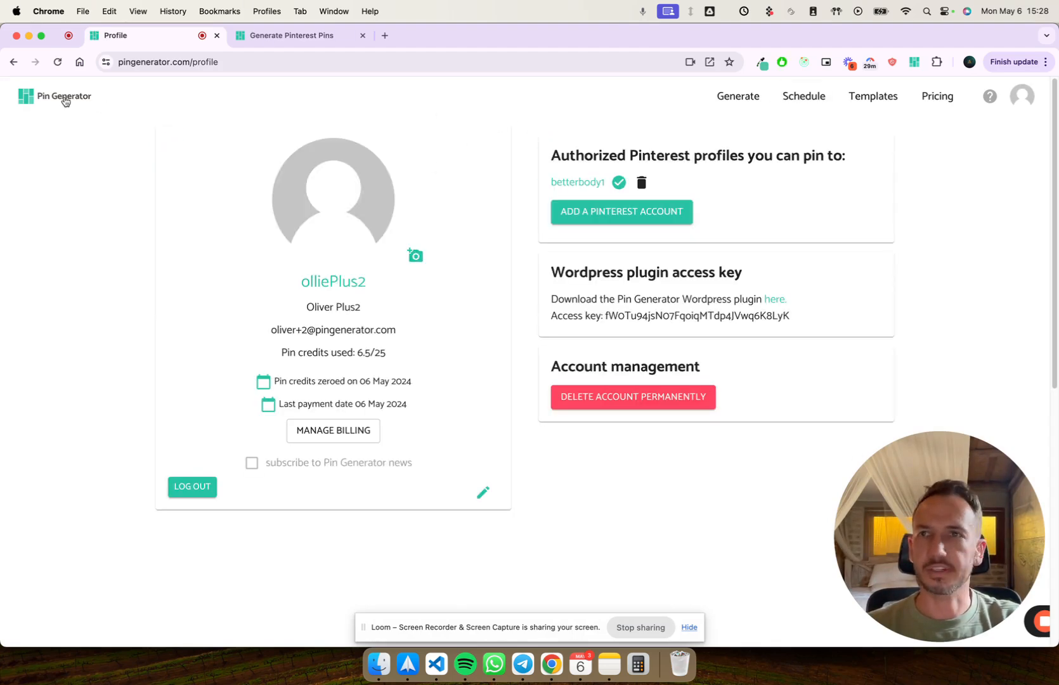
{"action": "left_click", "coordinate": [14, 62]}
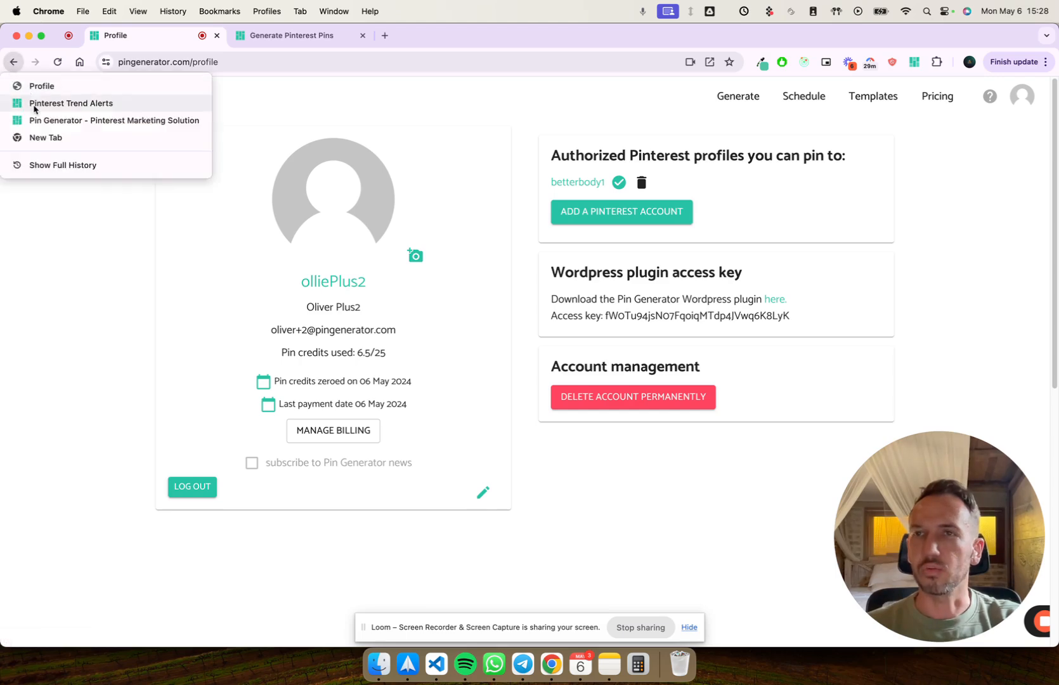
Back in Pinterest Trend Alerts, set the tracked region to United States
{"action": "left_click", "coordinate": [70, 103]}
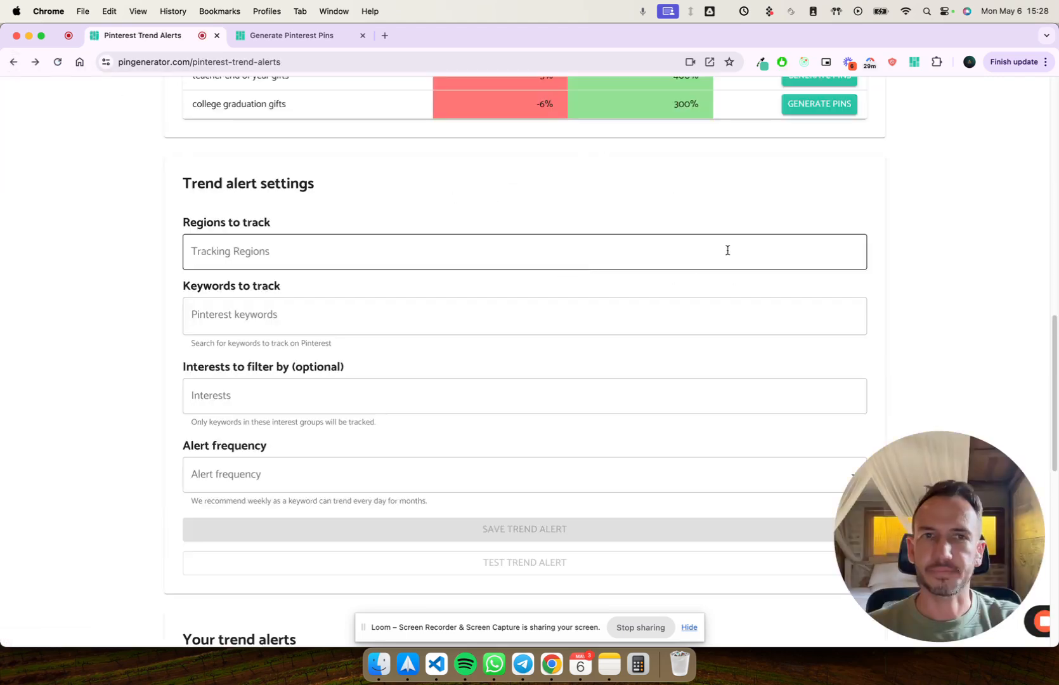
{"action": "left_click", "coordinate": [523, 251]}
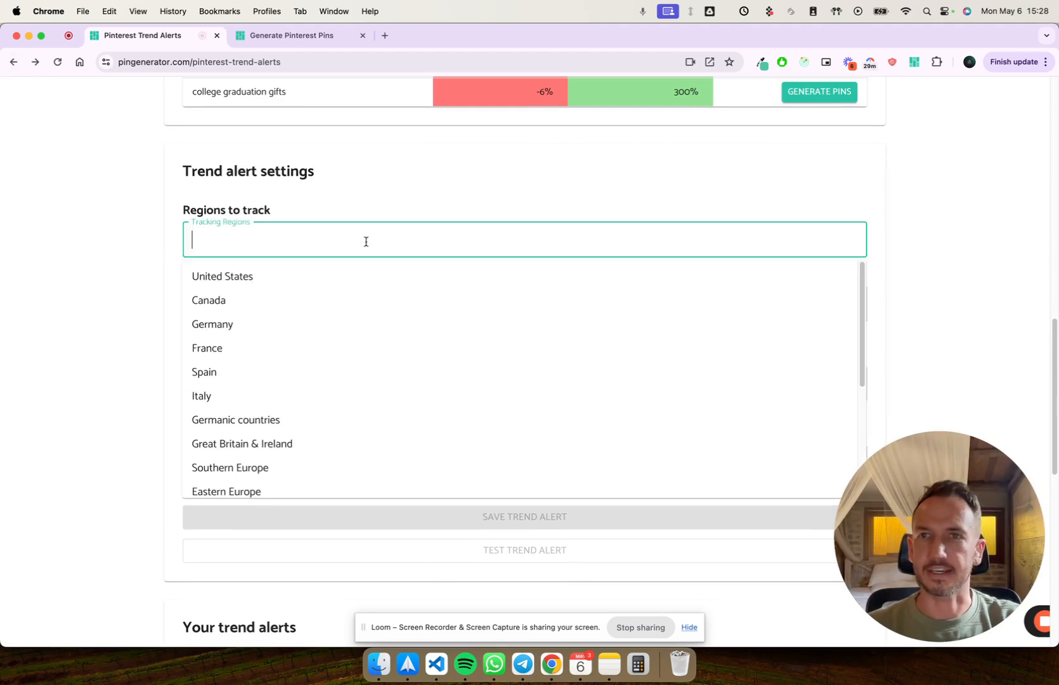
{"action": "left_click", "coordinate": [222, 275]}
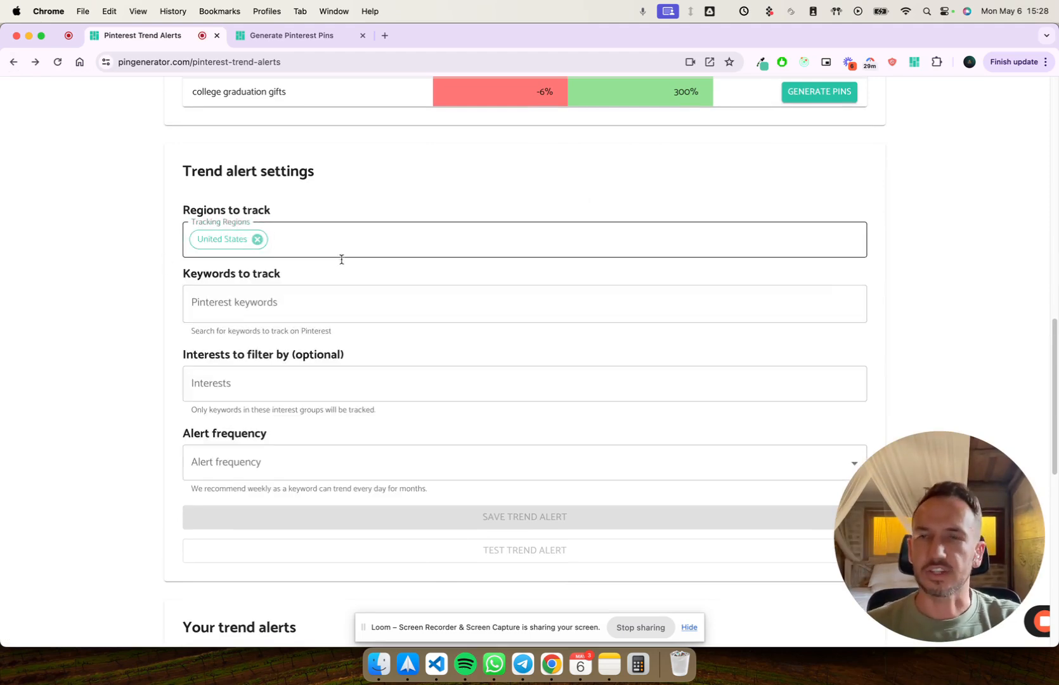
Add the keywords Wine, wine glass painting and wine aesthetic to the alert
{"action": "type", "text": "W"}
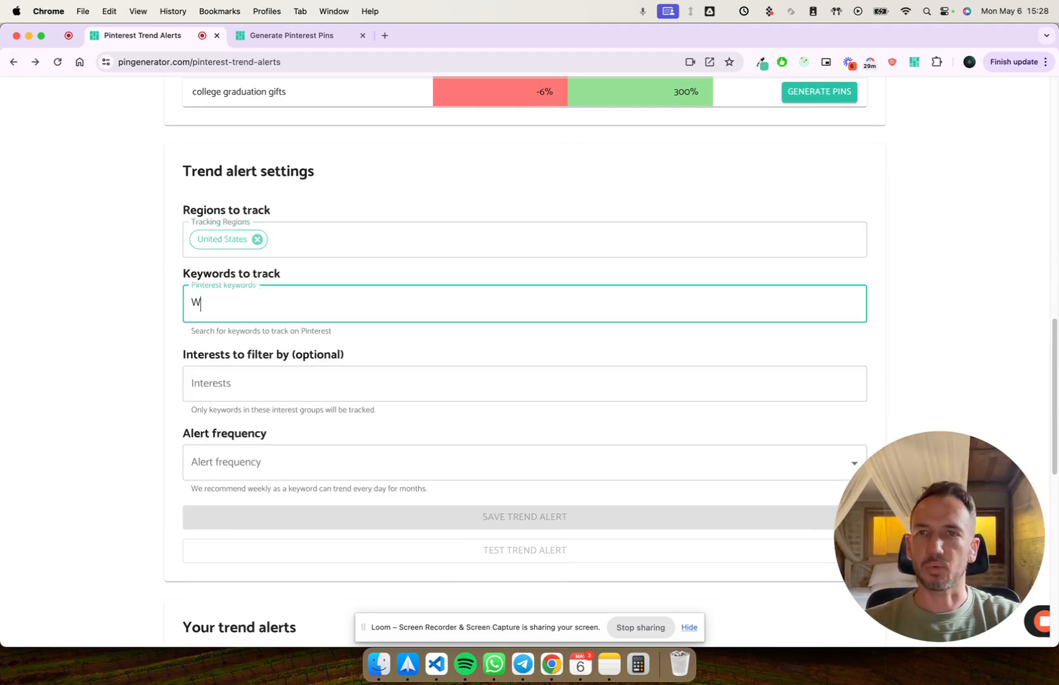
{"action": "type", "text": "ine"}
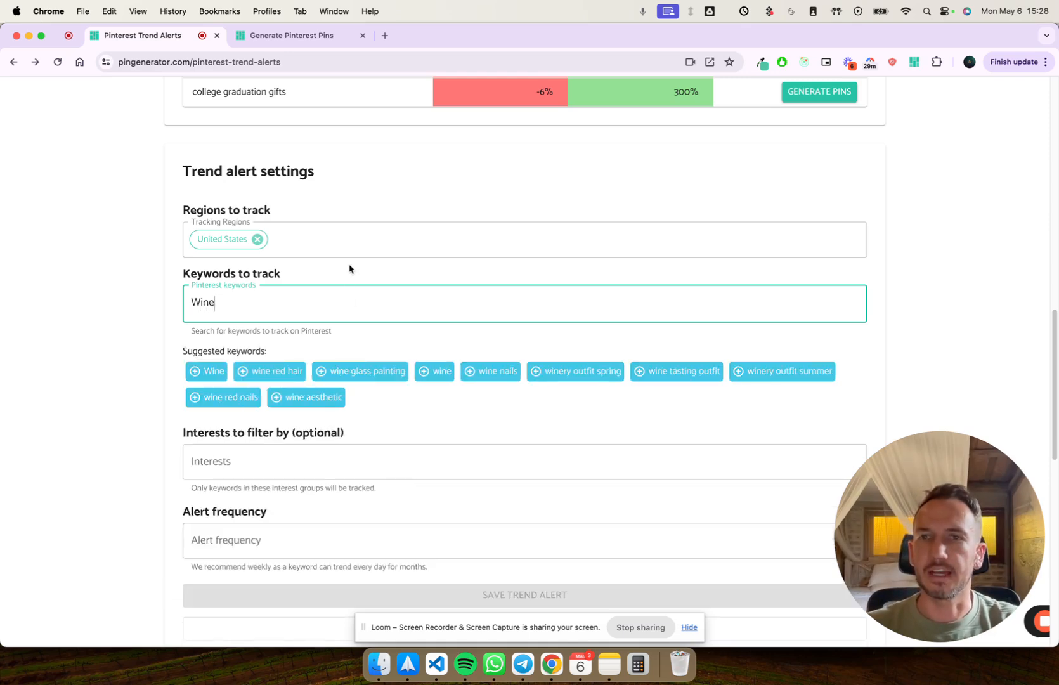
{"action": "scroll", "scroll_direction": "down", "scroll_amount": 3}
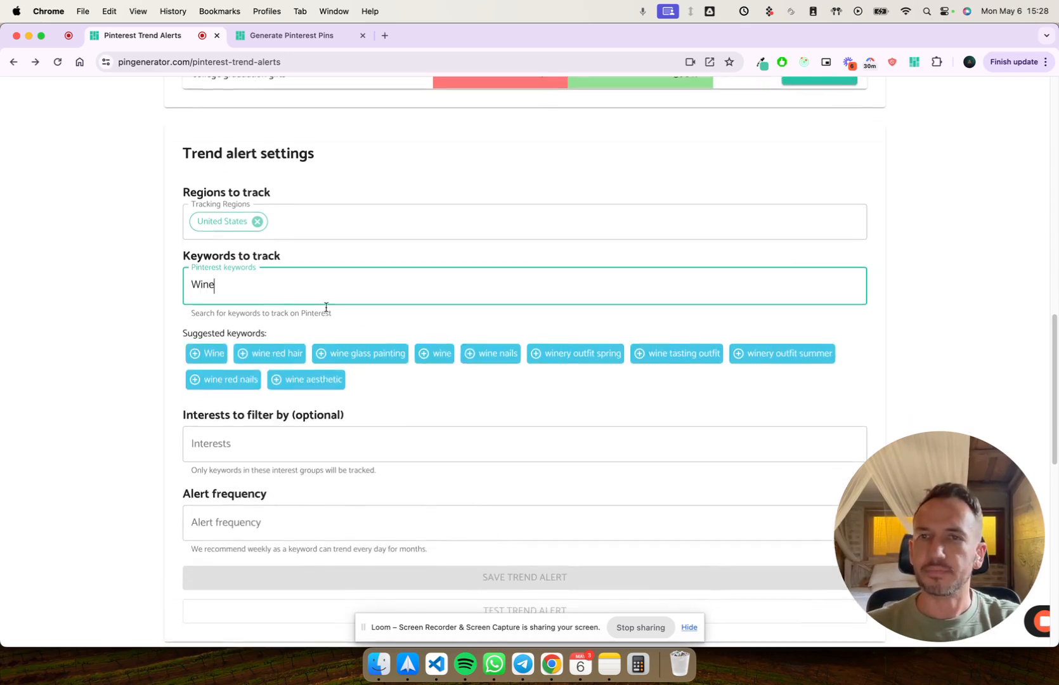
{"action": "mouse_move", "coordinate": [356, 361]}
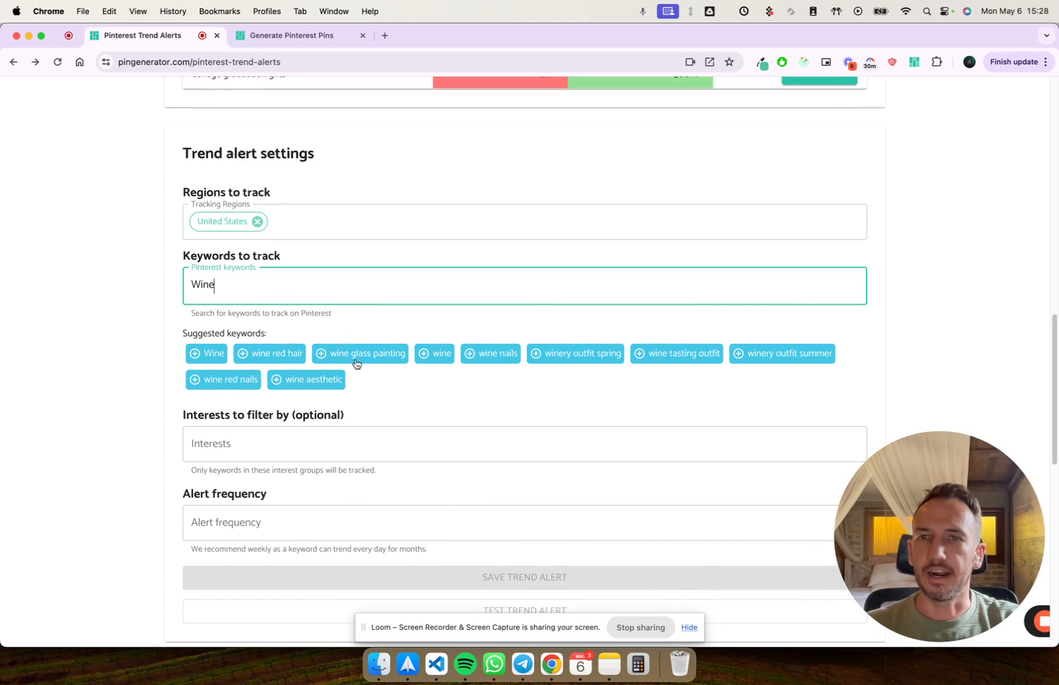
{"action": "left_click", "coordinate": [367, 352]}
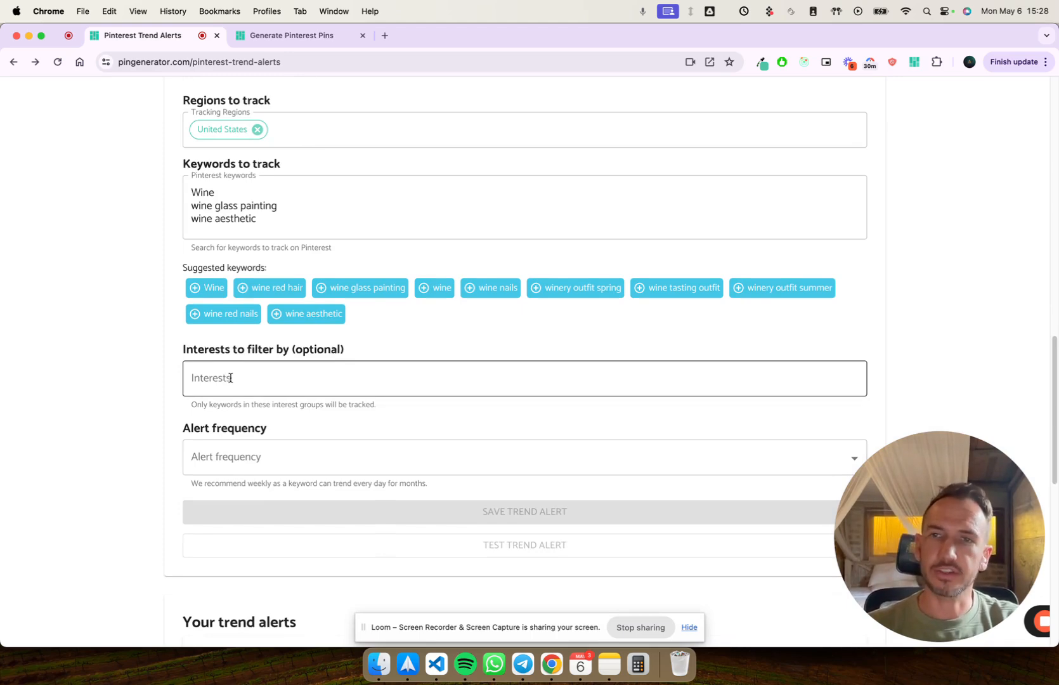
Filter the alert to the Food & Drink interest and set its frequency to Weekly
{"action": "left_click", "coordinate": [523, 378]}
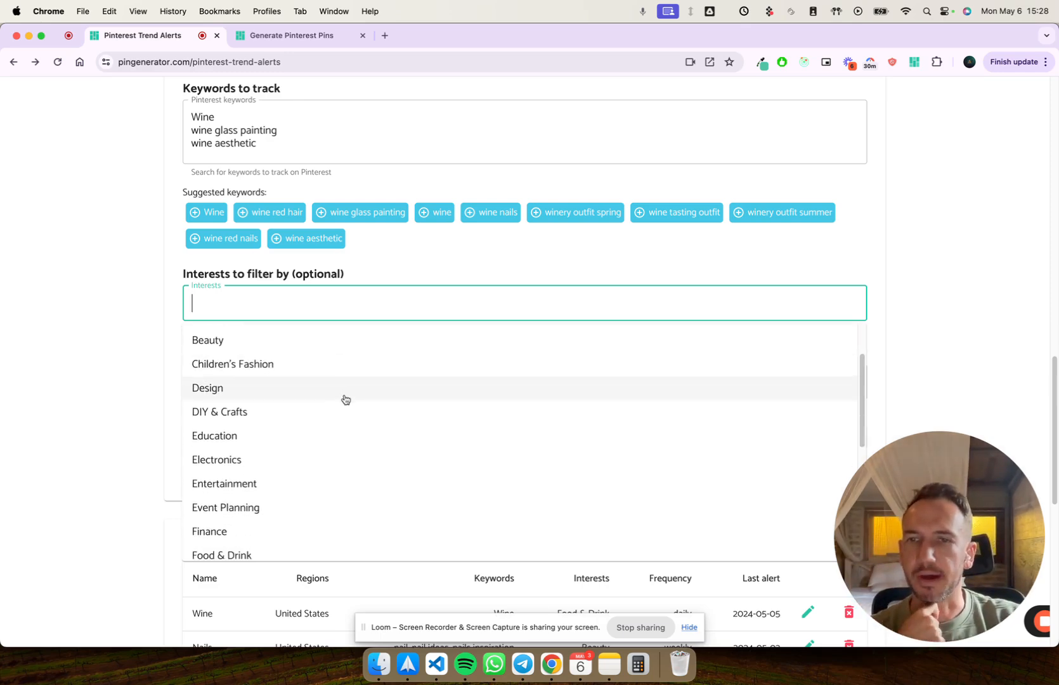
{"action": "left_click", "coordinate": [222, 554]}
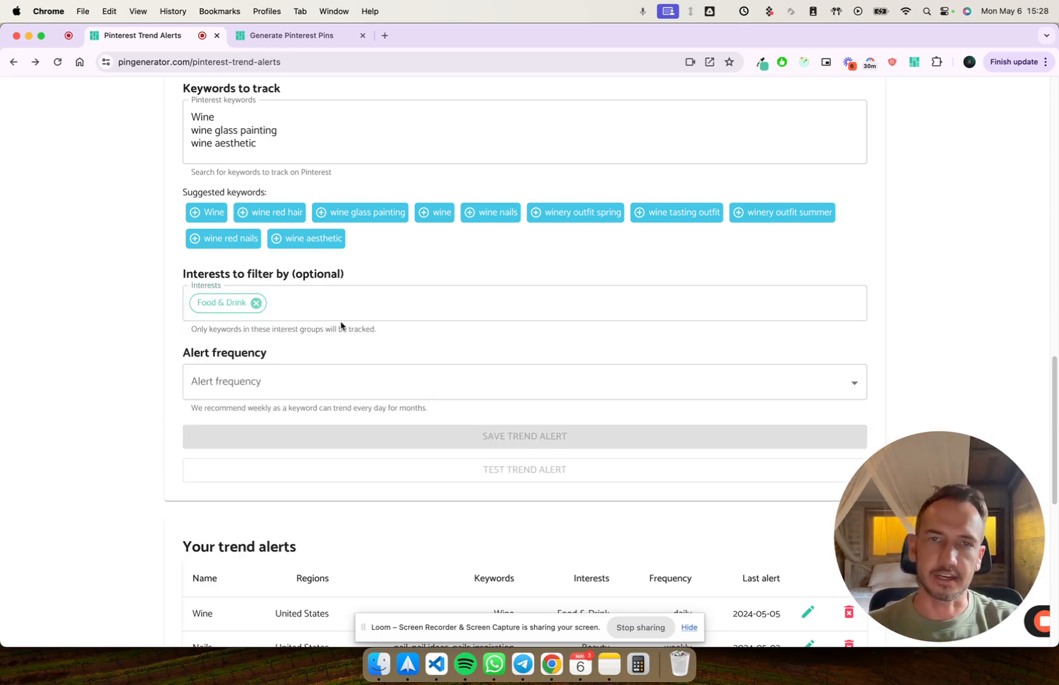
{"action": "mouse_move", "coordinate": [347, 324]}
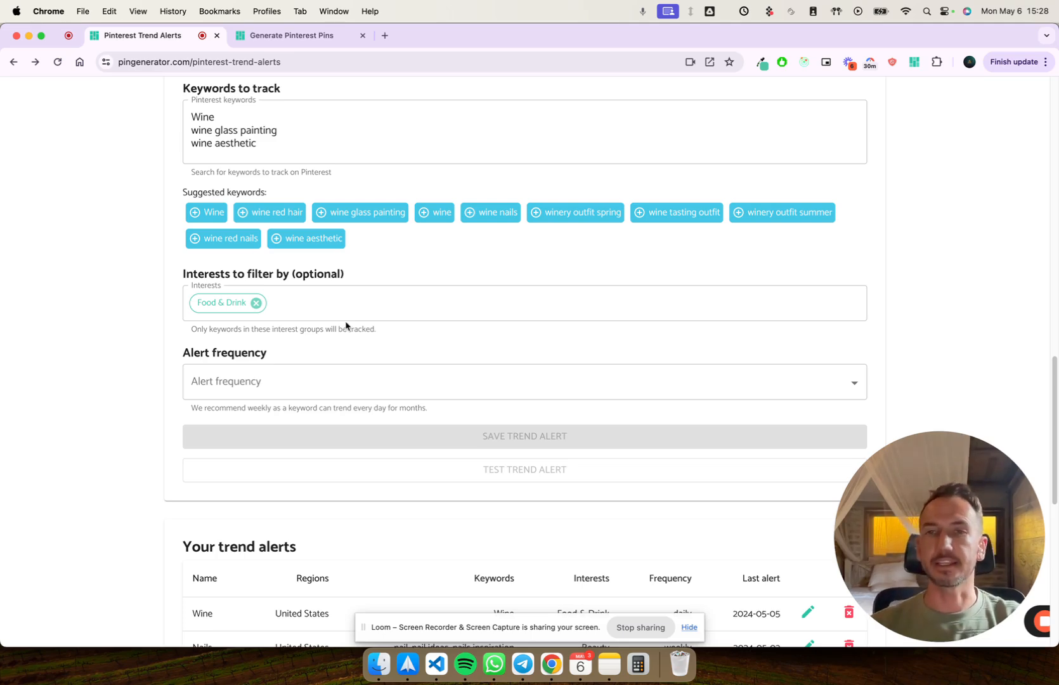
{"action": "left_click", "coordinate": [524, 380]}
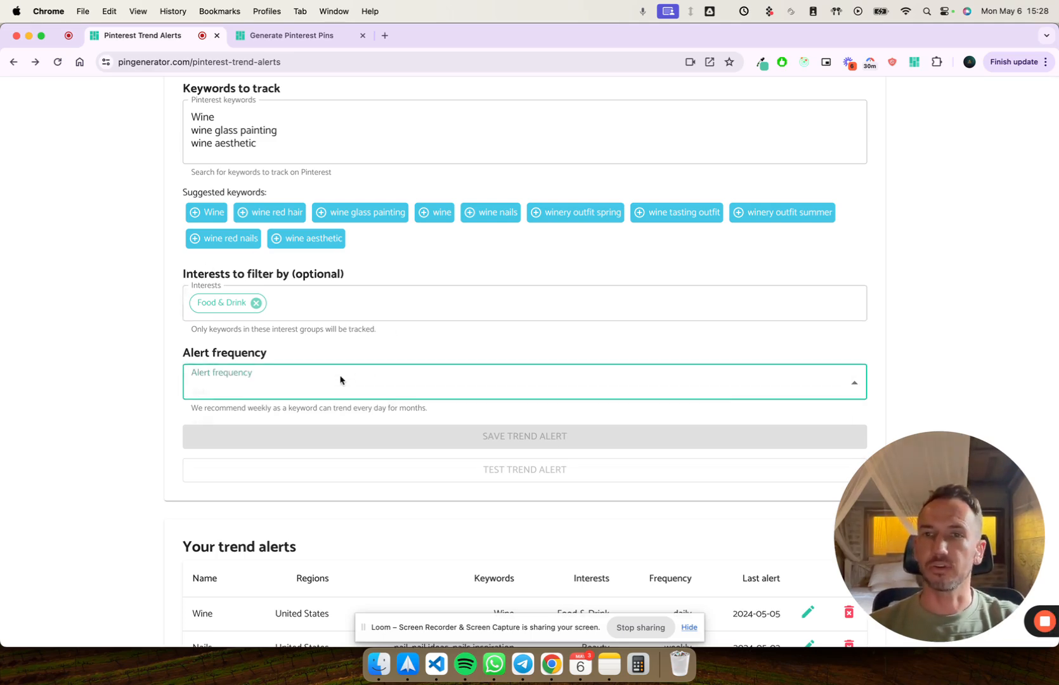
{"action": "left_click", "coordinate": [524, 382]}
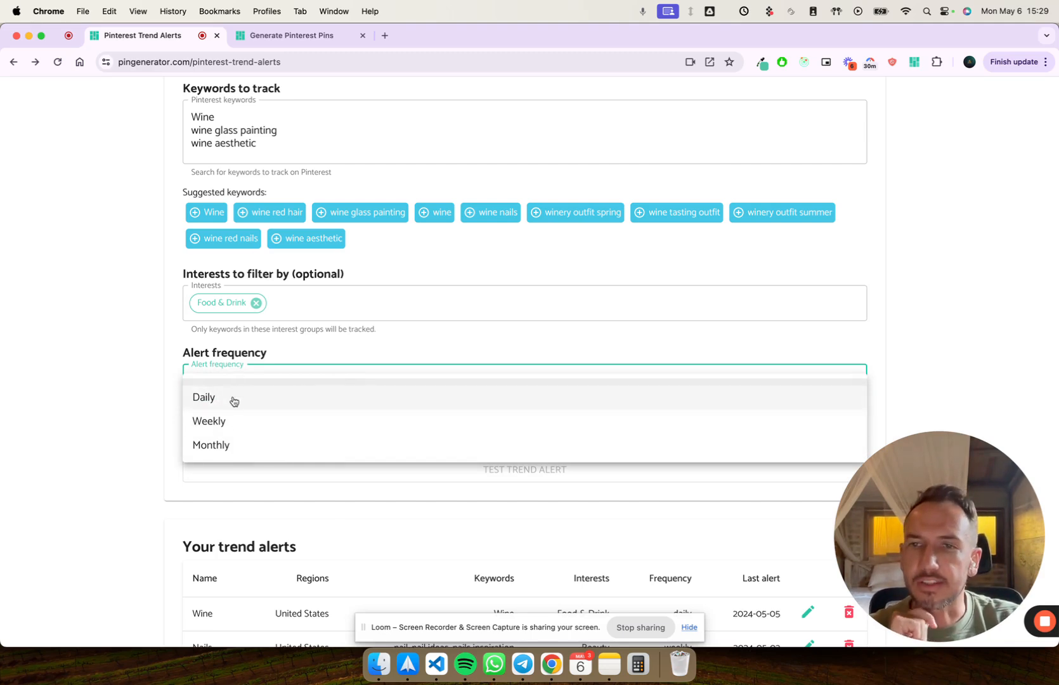
{"action": "left_click", "coordinate": [209, 421]}
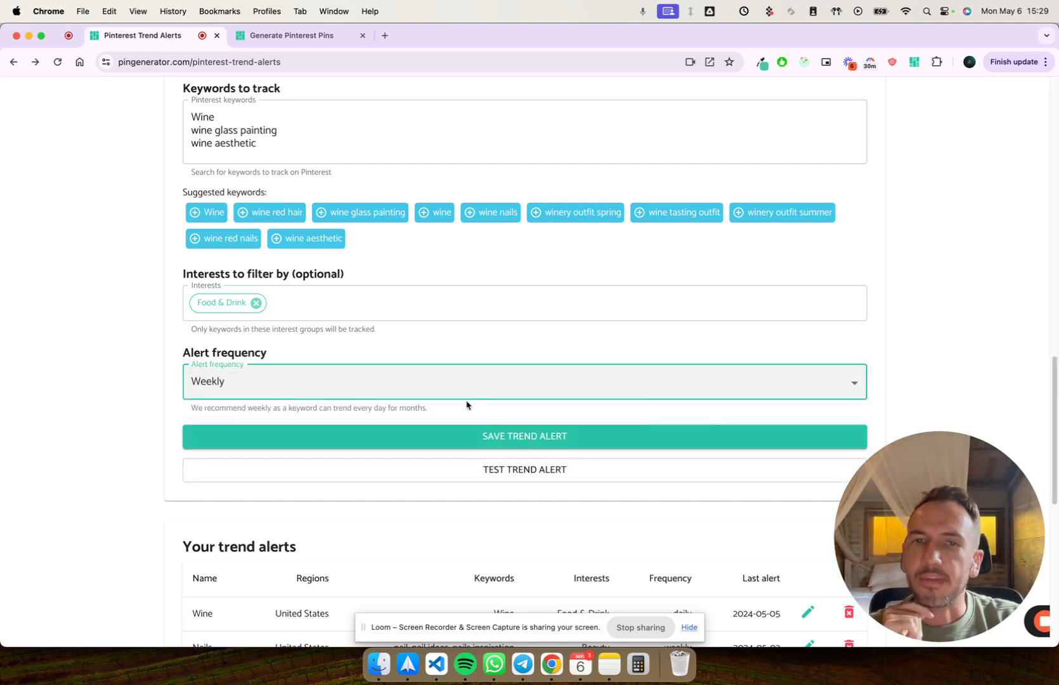
{"action": "mouse_move", "coordinate": [268, 403]}
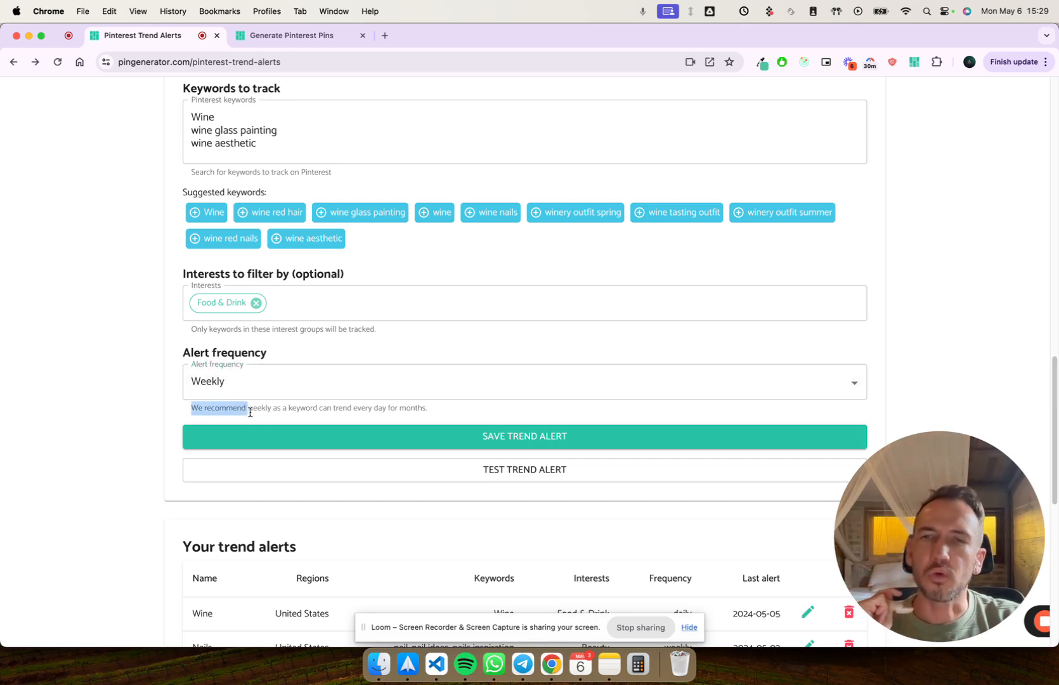
Confirm the recommended weekly frequency and save the alert, bringing up the naming prompt
{"action": "left_click_drag", "start_coordinate": [192, 407], "coordinate": [427, 407]}
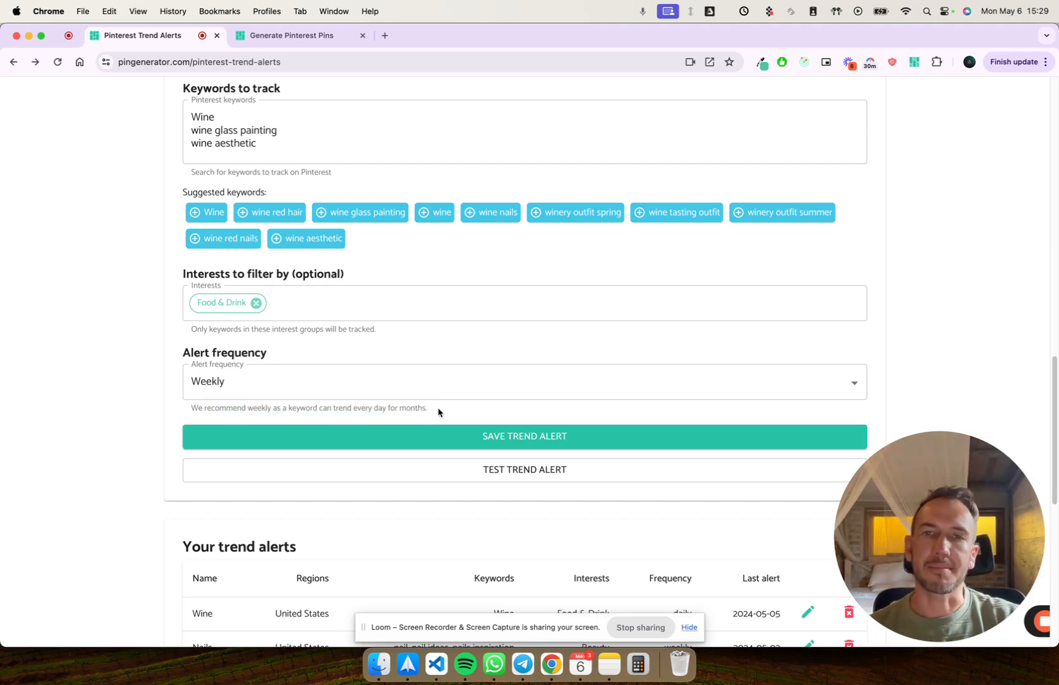
{"action": "left_click", "coordinate": [524, 380]}
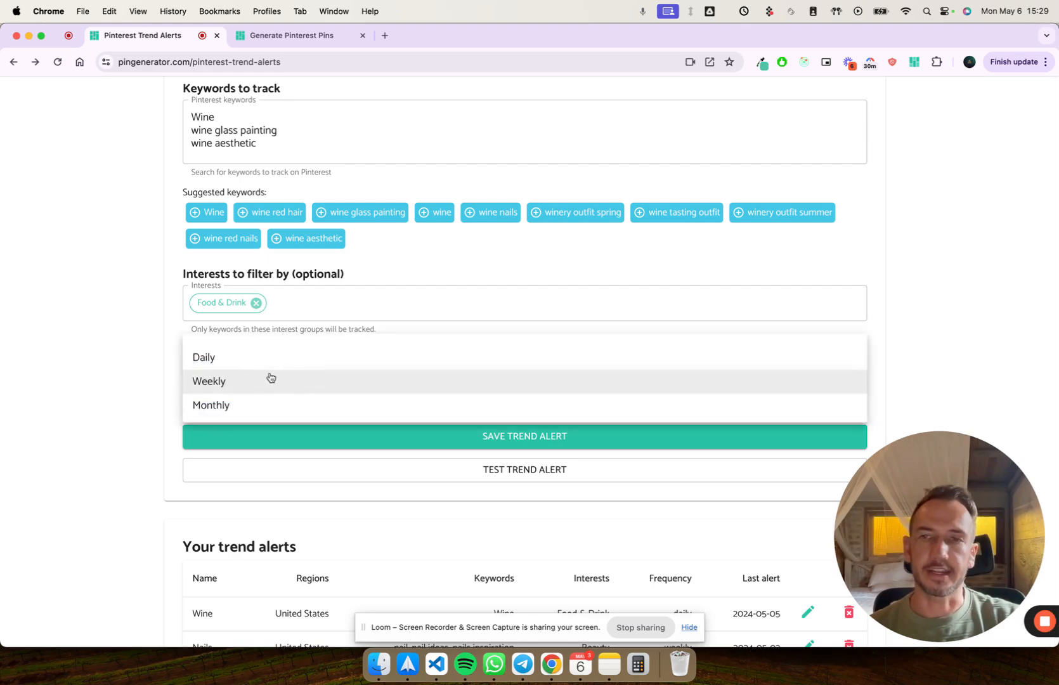
{"action": "left_click", "coordinate": [209, 380]}
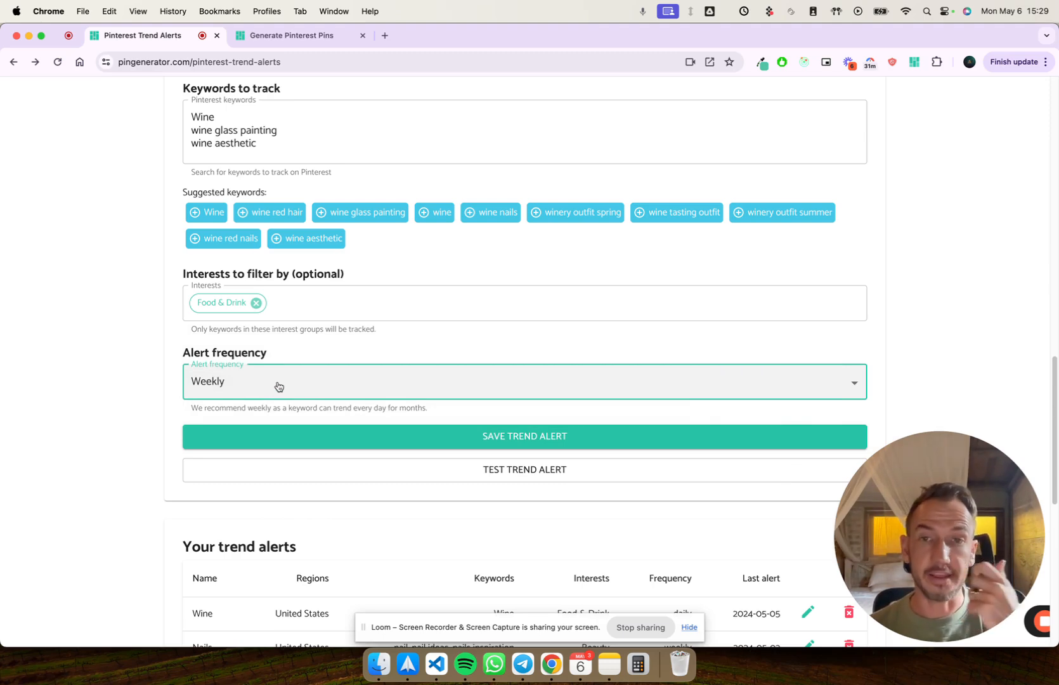
{"action": "left_click", "coordinate": [524, 380]}
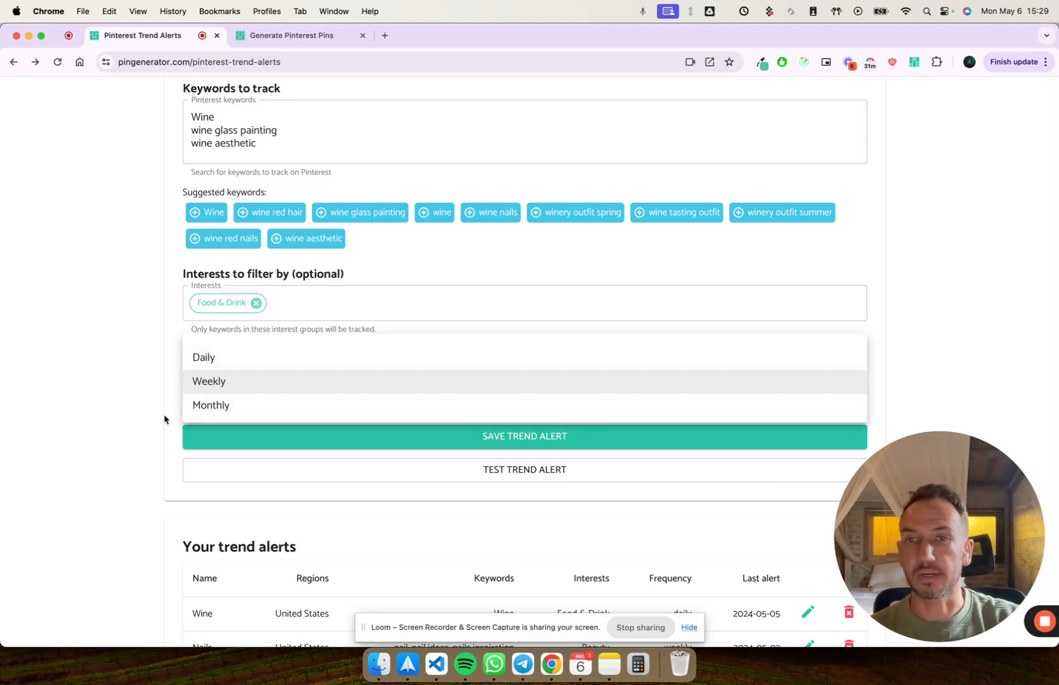
{"action": "left_click", "coordinate": [523, 435]}
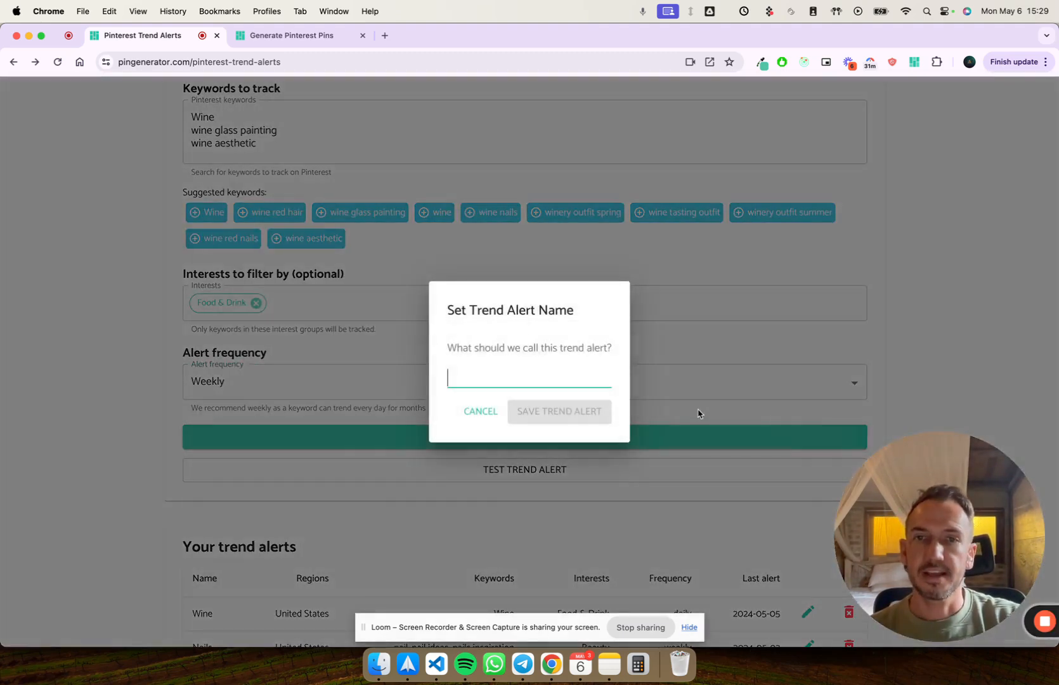
Name the new trend alert 'Wine' and save it, listed as Wine 4
{"action": "type", "text": "W"}
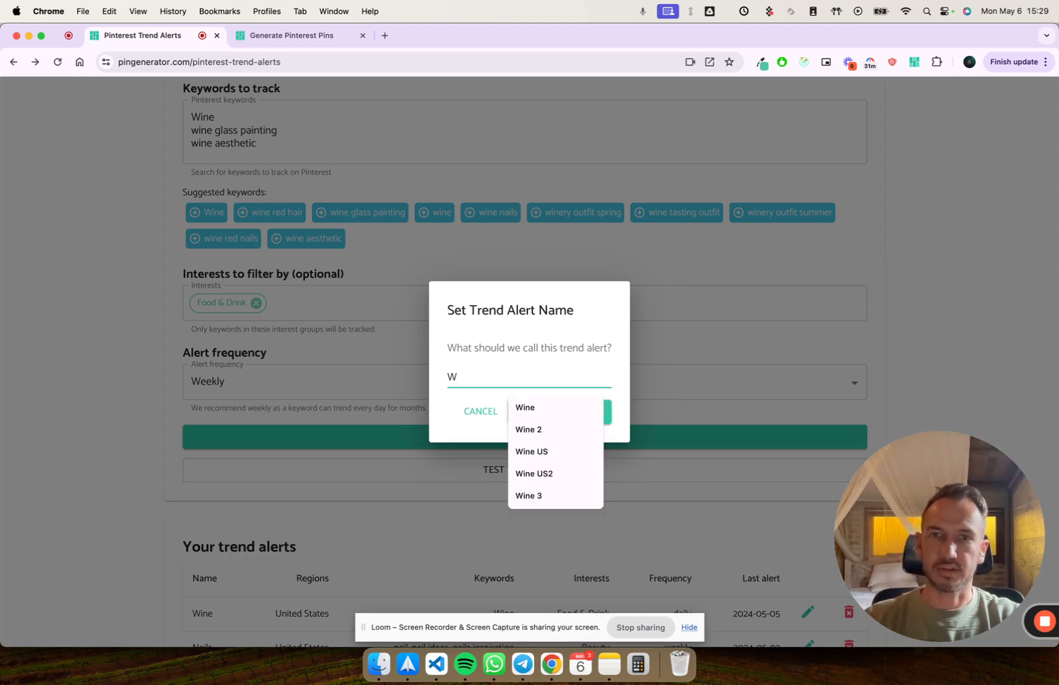
{"action": "type", "text": "ine"}
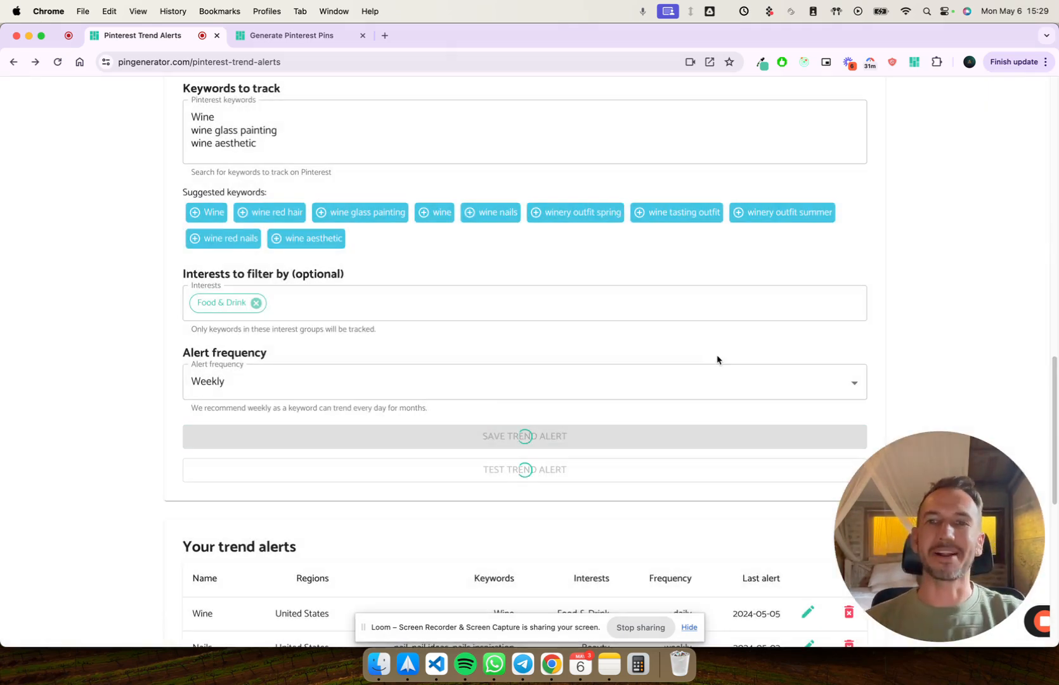
{"action": "scroll", "scroll_direction": "down", "scroll_amount": 3}
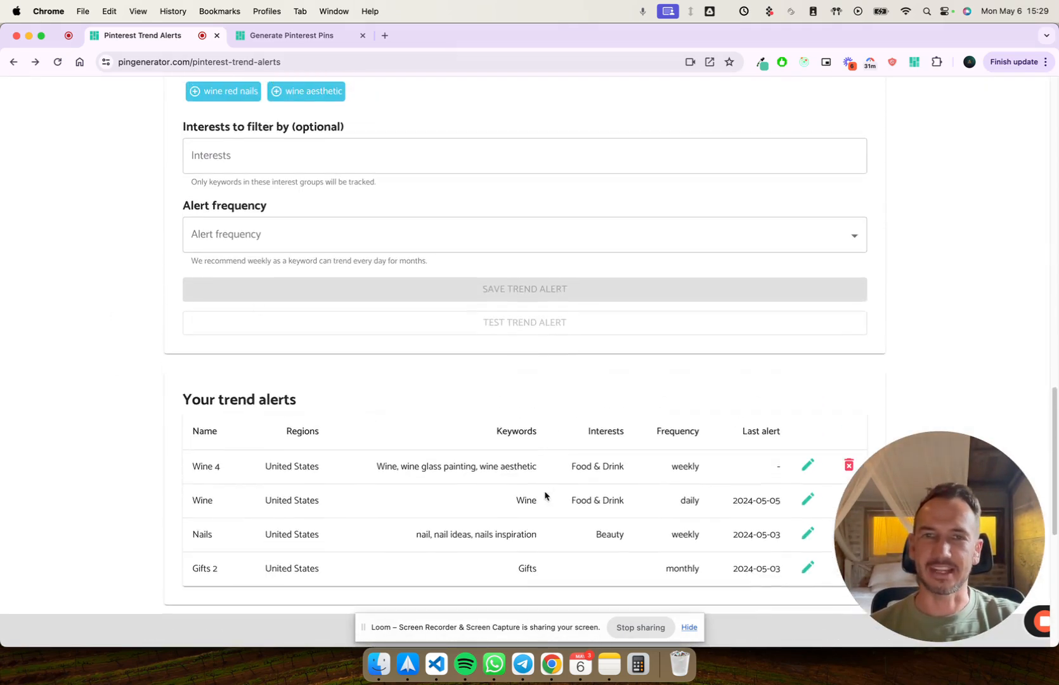
Delete the older daily Wine alert, leaving Wine 4, Nails and Gifts 2 under Your trend alerts
{"action": "scroll", "scroll_direction": "down", "scroll_amount": 3}
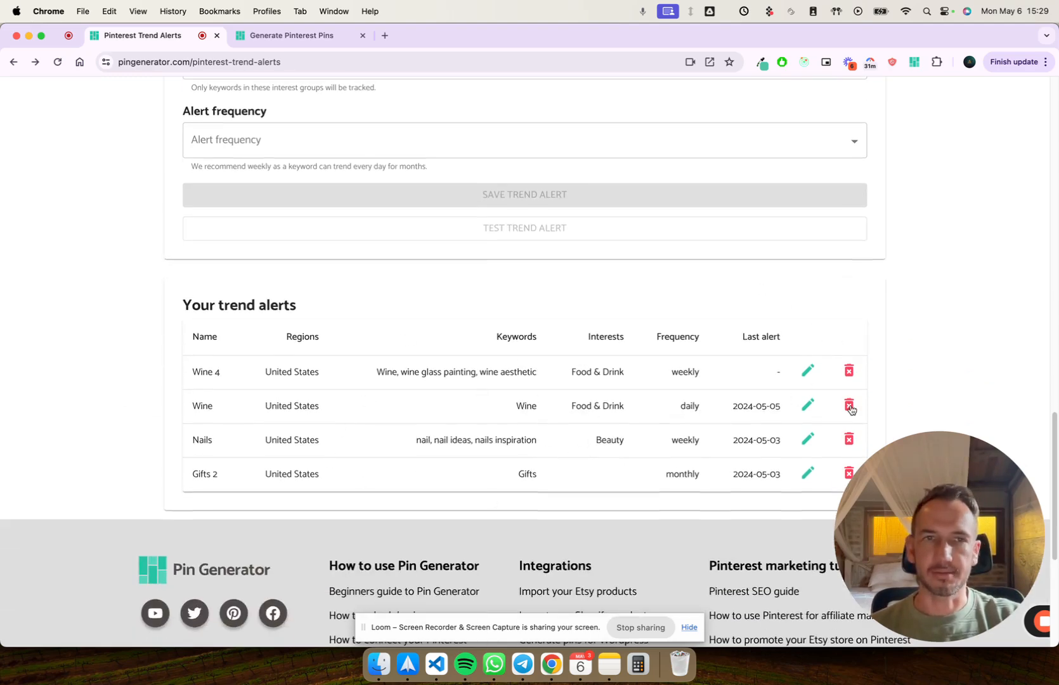
{"action": "left_click", "coordinate": [848, 406]}
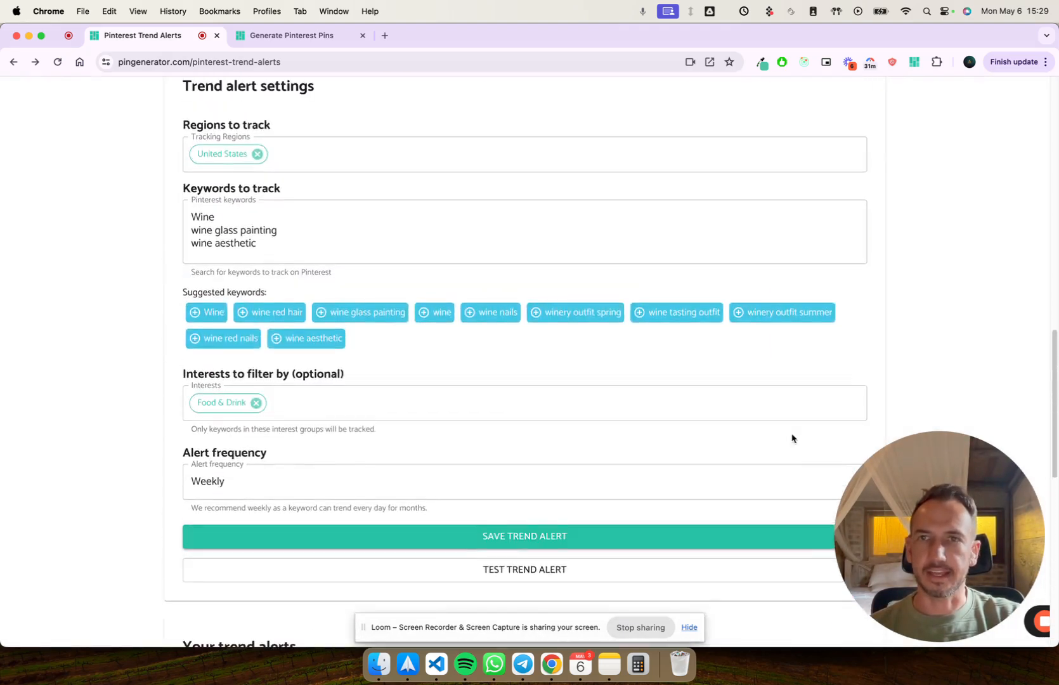
{"action": "scroll", "scroll_direction": "down", "scroll_amount": 3}
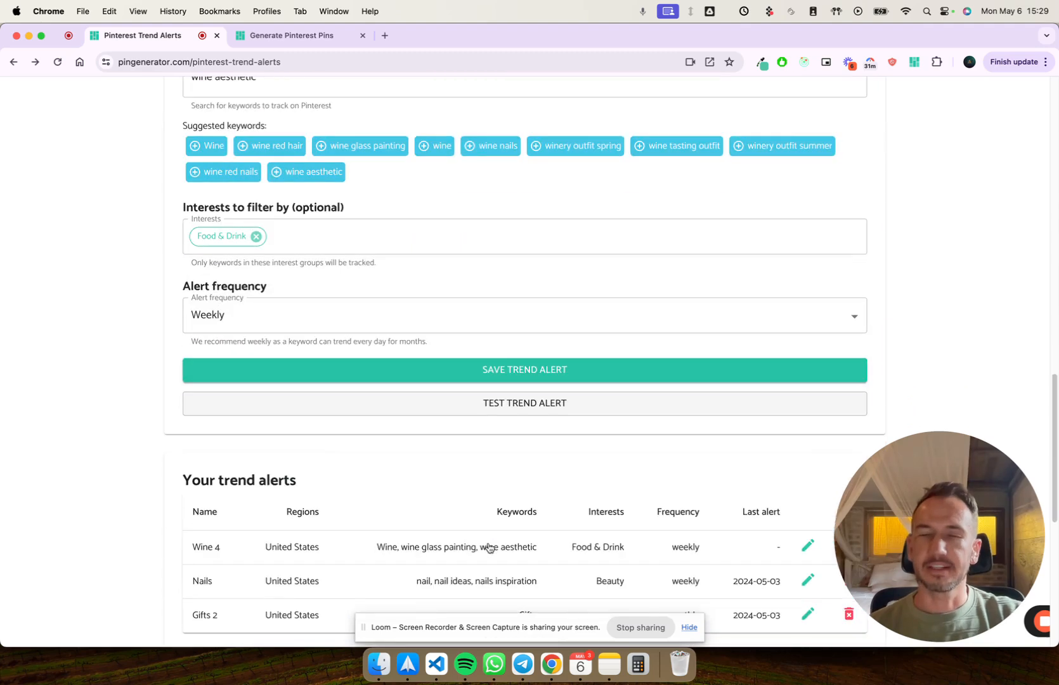
{"action": "scroll", "scroll_direction": "down", "scroll_amount": 3}
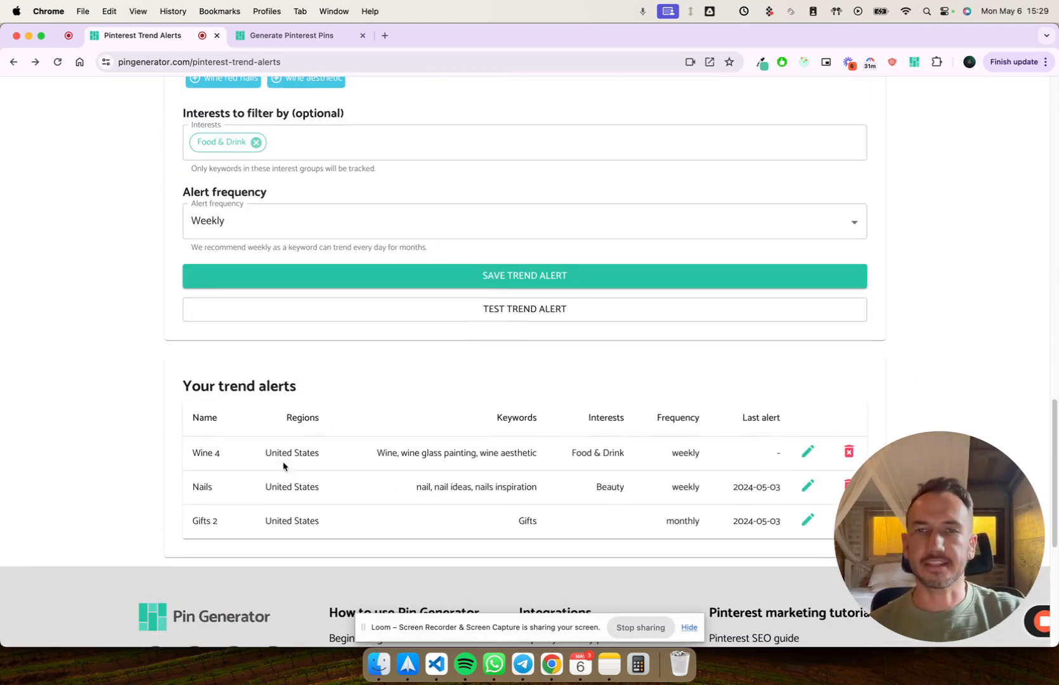
{"action": "mouse_move", "coordinate": [266, 477]}
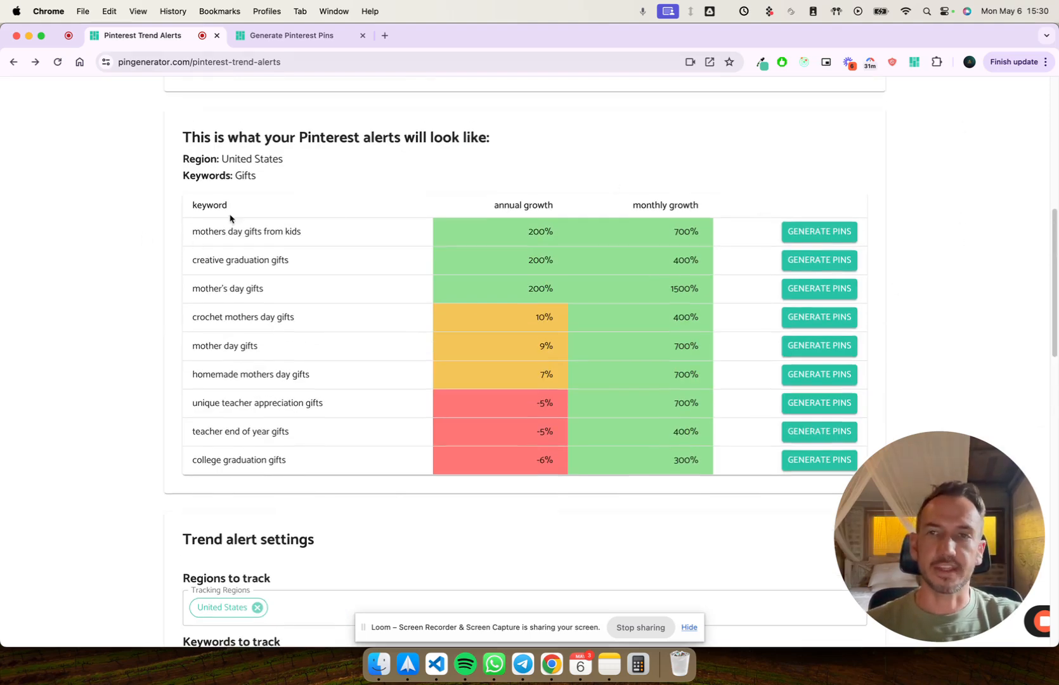
{"action": "mouse_move", "coordinate": [318, 461]}
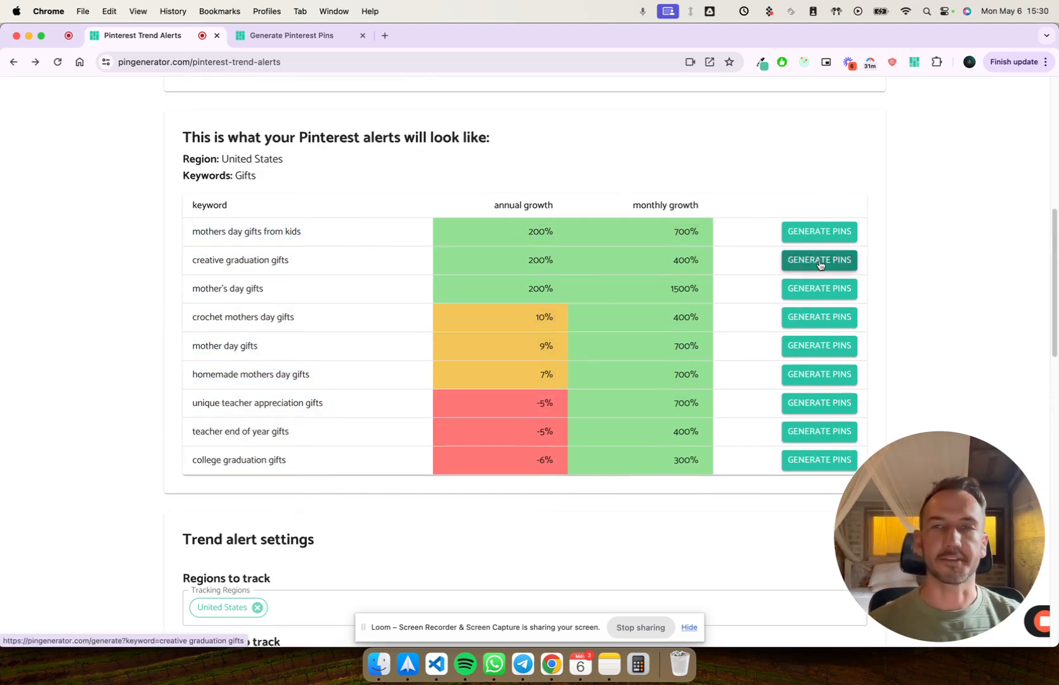
{"action": "mouse_move", "coordinate": [818, 345]}
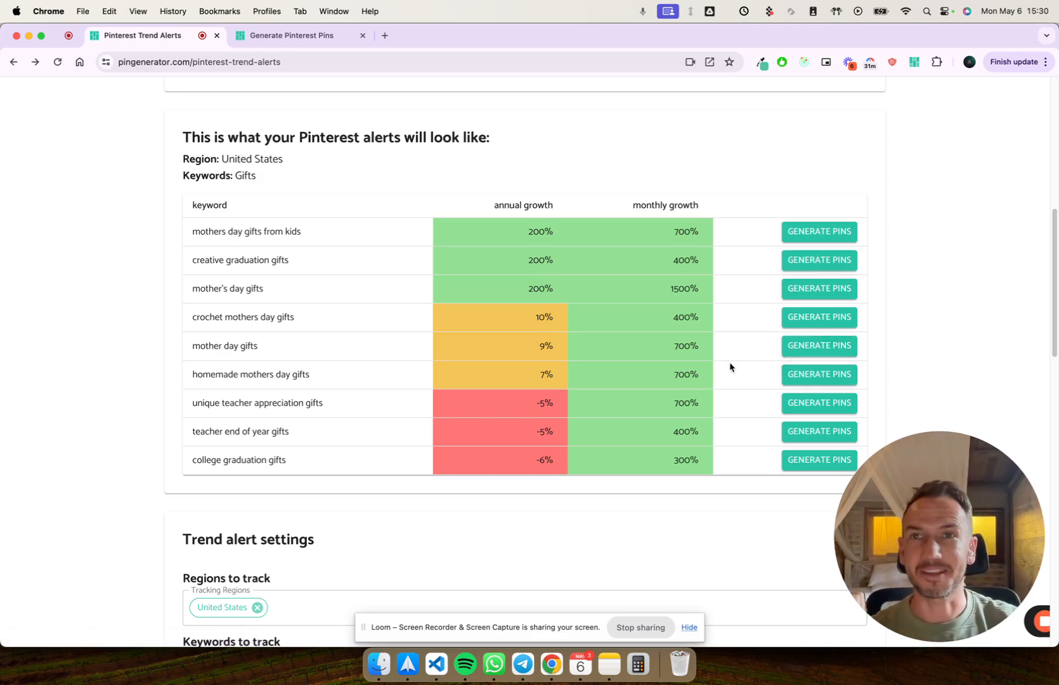
{"action": "scroll", "scroll_direction": "down", "scroll_amount": 3}
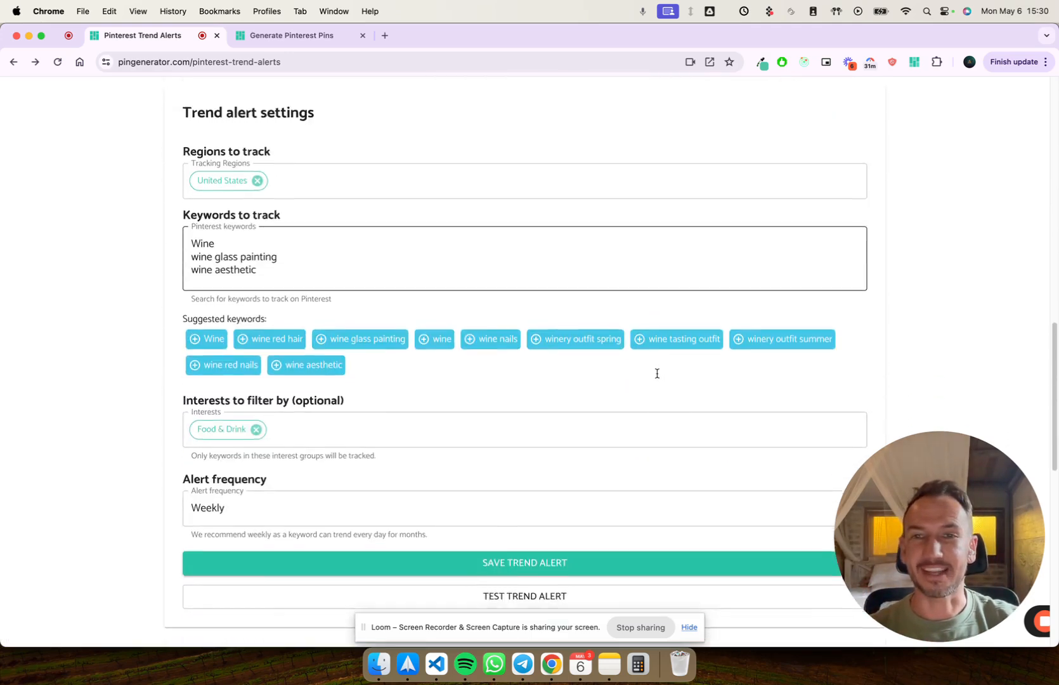
{"action": "scroll", "scroll_direction": "down", "scroll_amount": 3}
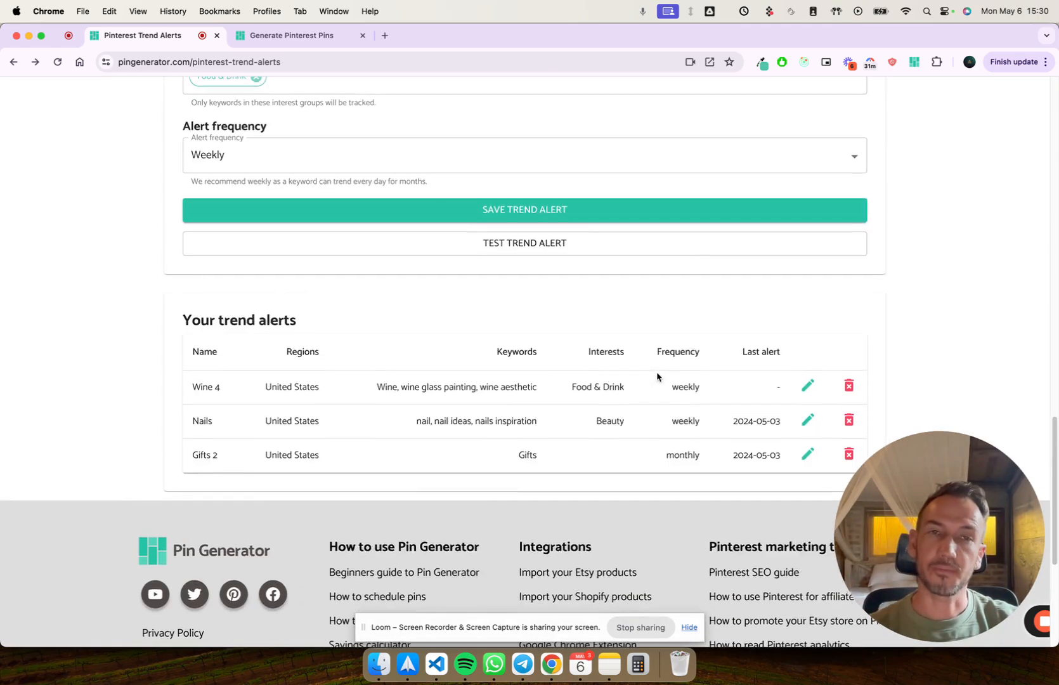
{"action": "scroll", "scroll_direction": "up", "scroll_amount": 3}
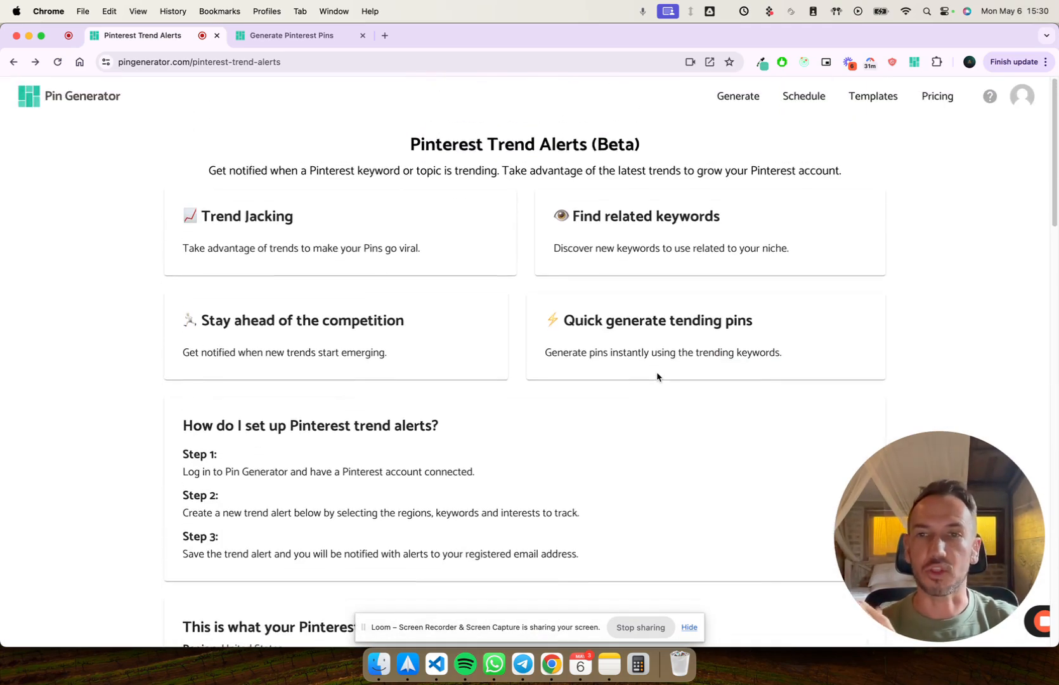